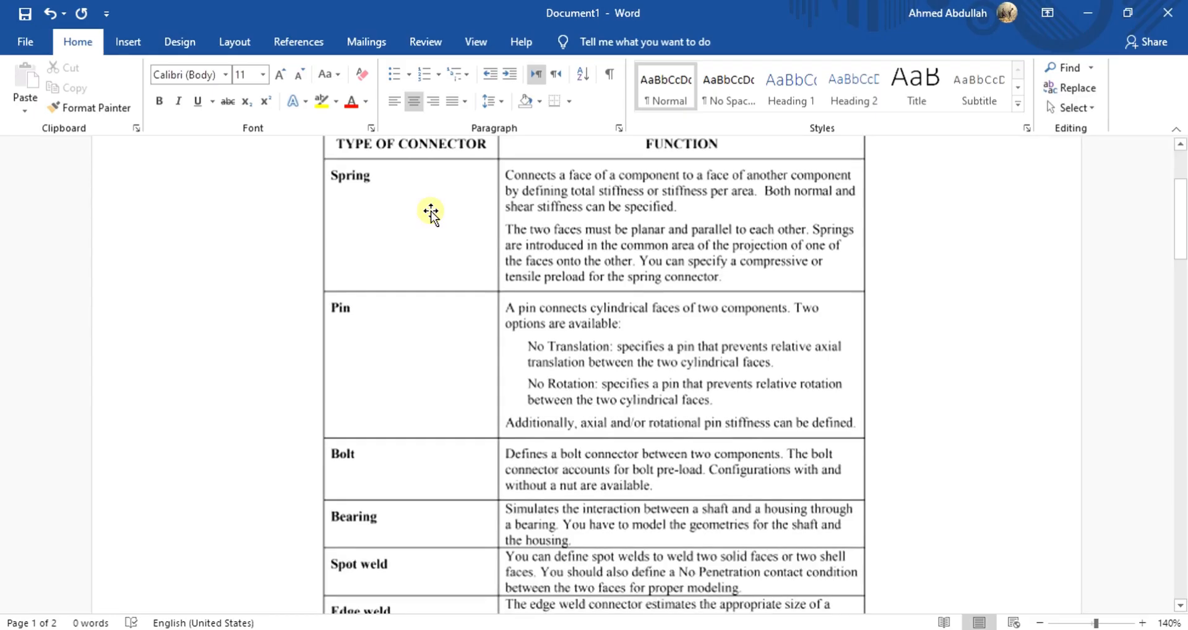
mouse_move(430, 241)
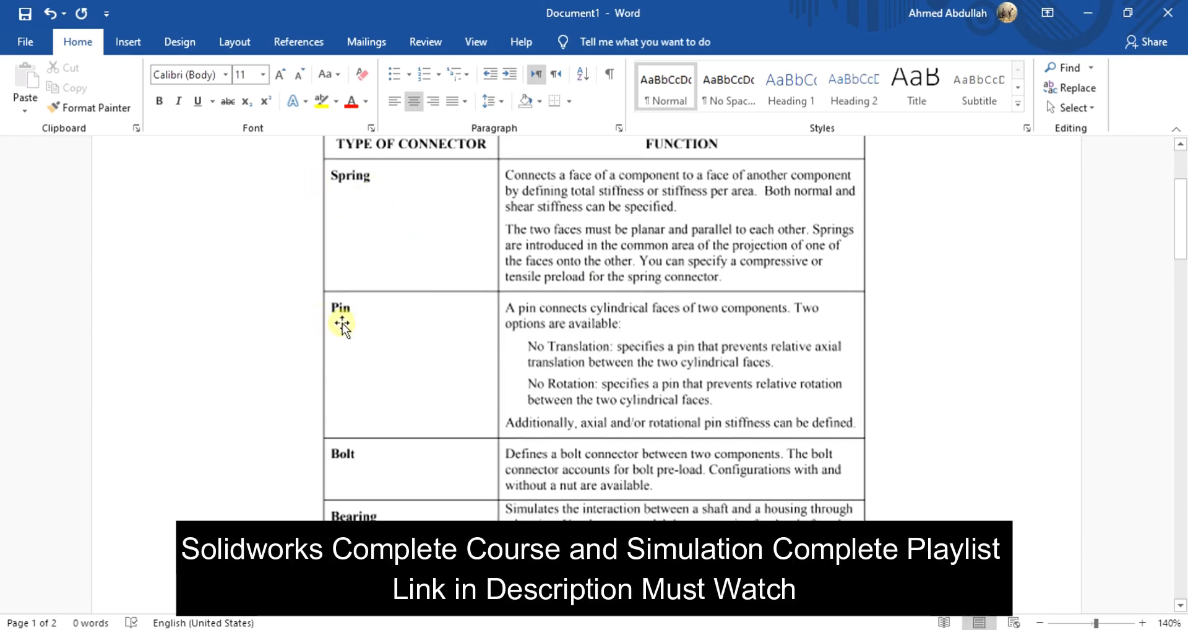
mouse_move(1148, 223)
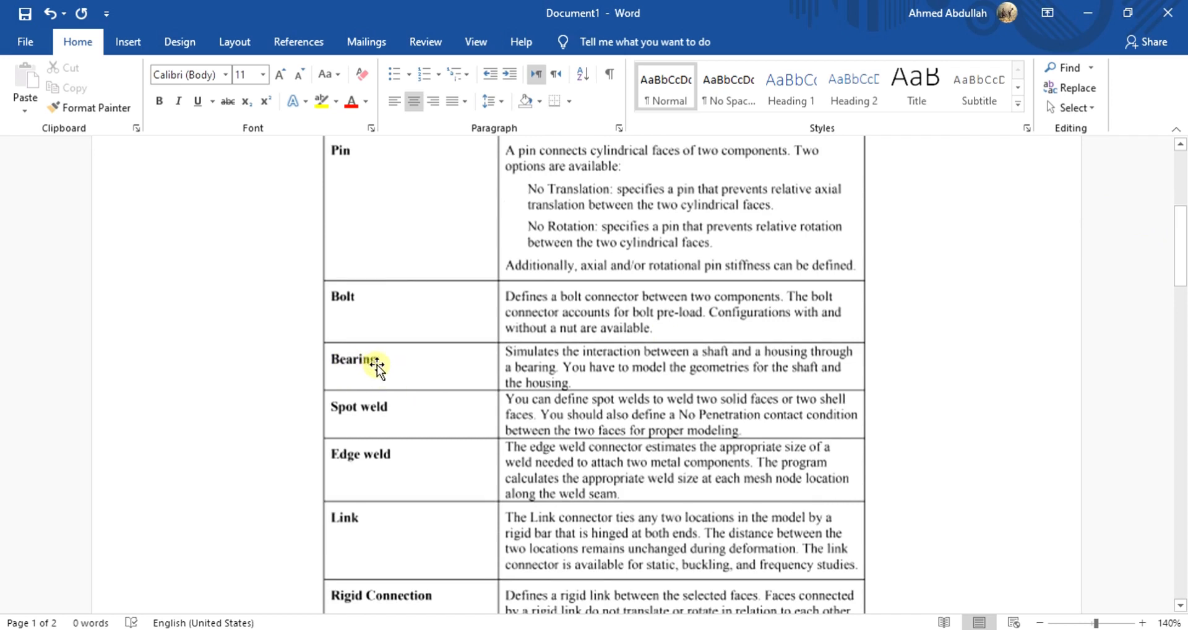
mouse_move(553, 368)
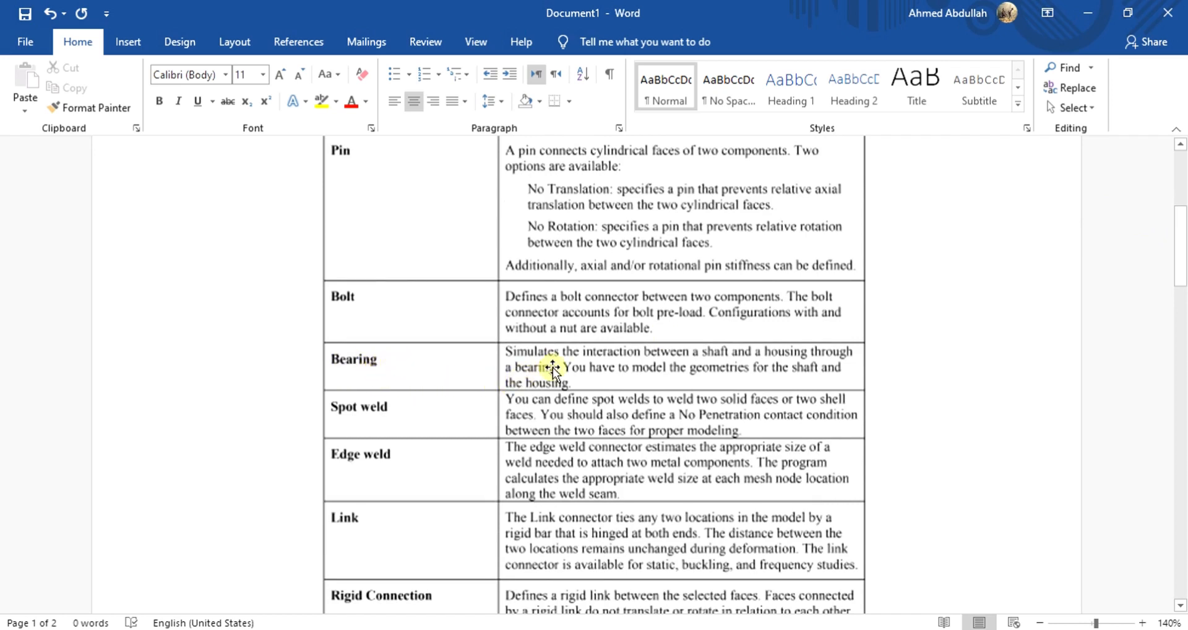
mouse_move(788, 357)
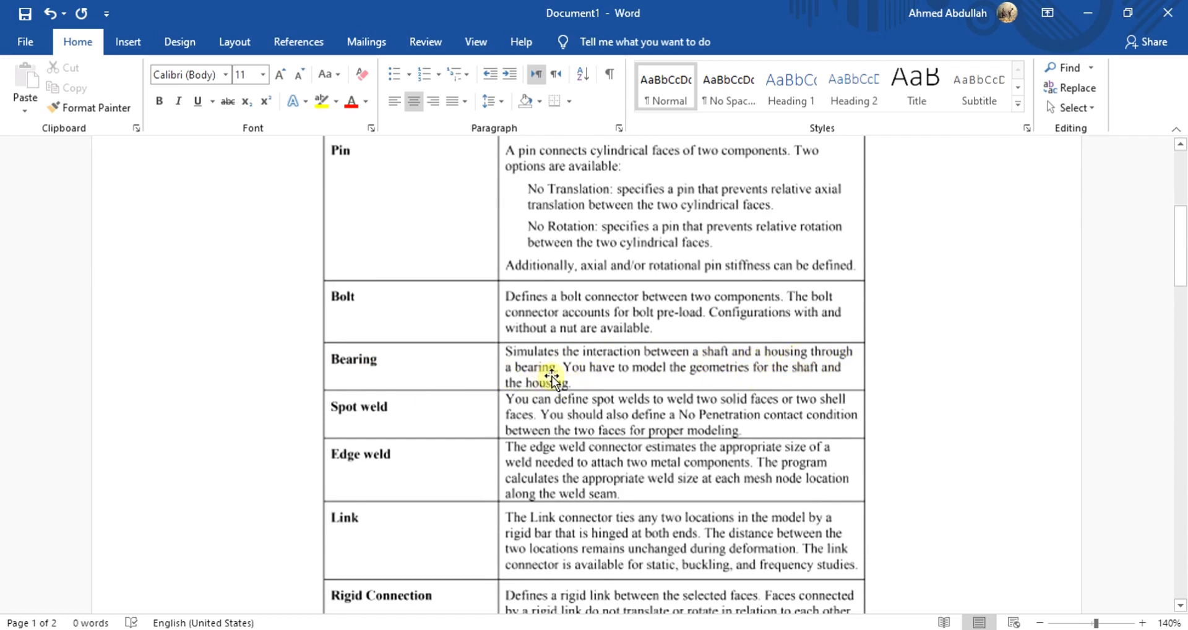
mouse_move(796, 376)
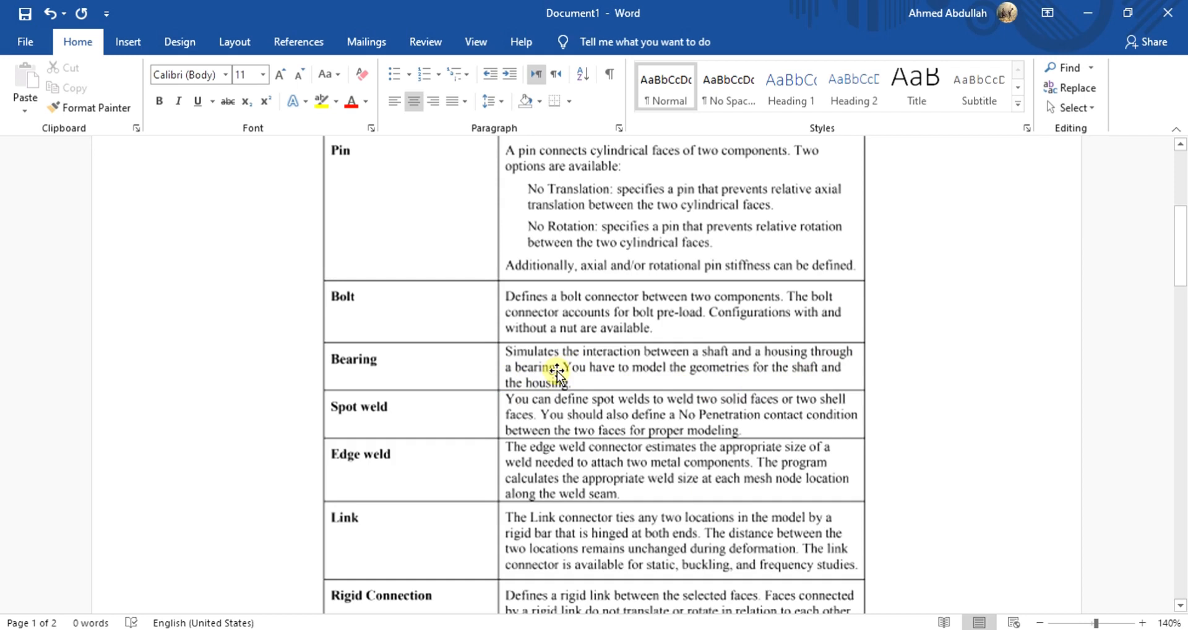
mouse_move(731, 386)
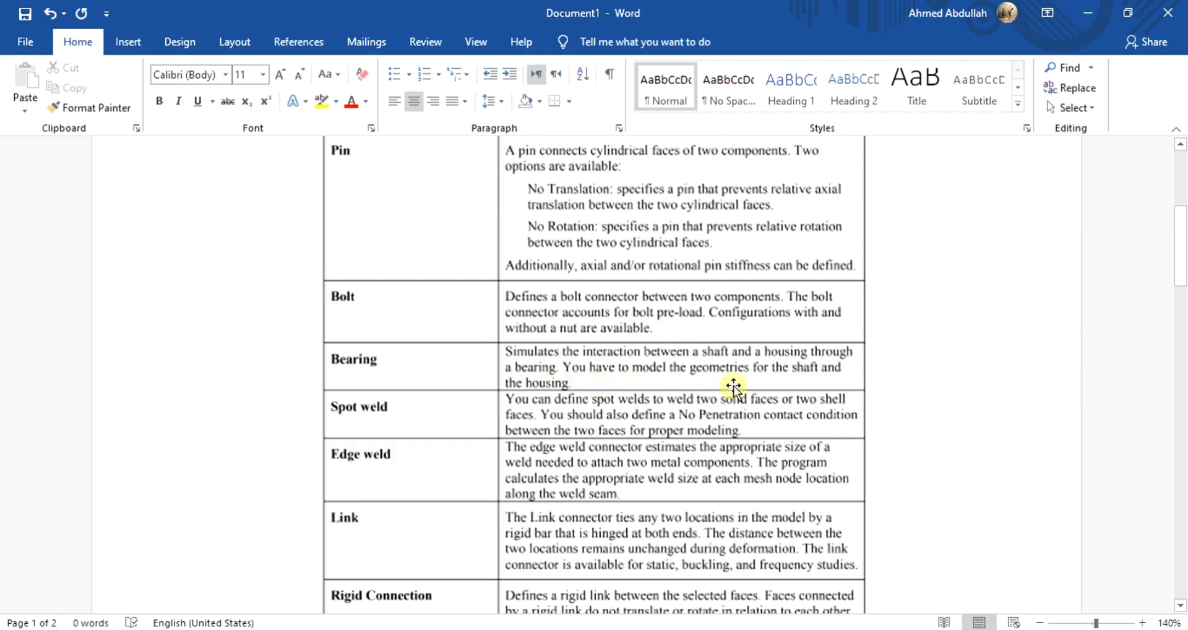
mouse_move(558, 377)
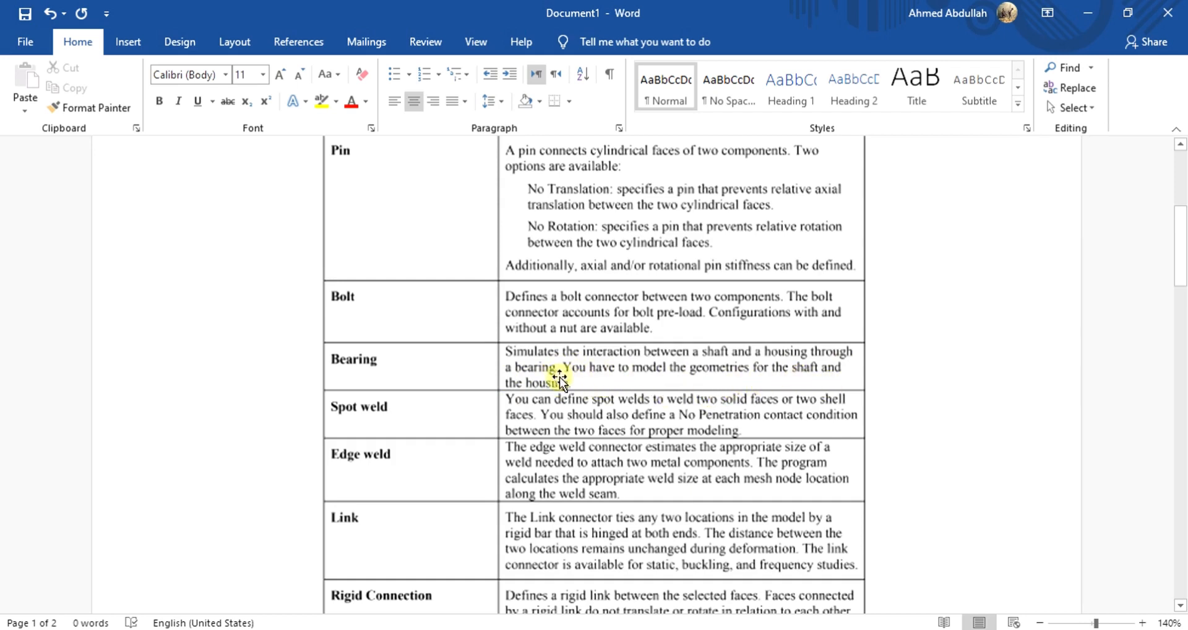
mouse_move(1054, 248)
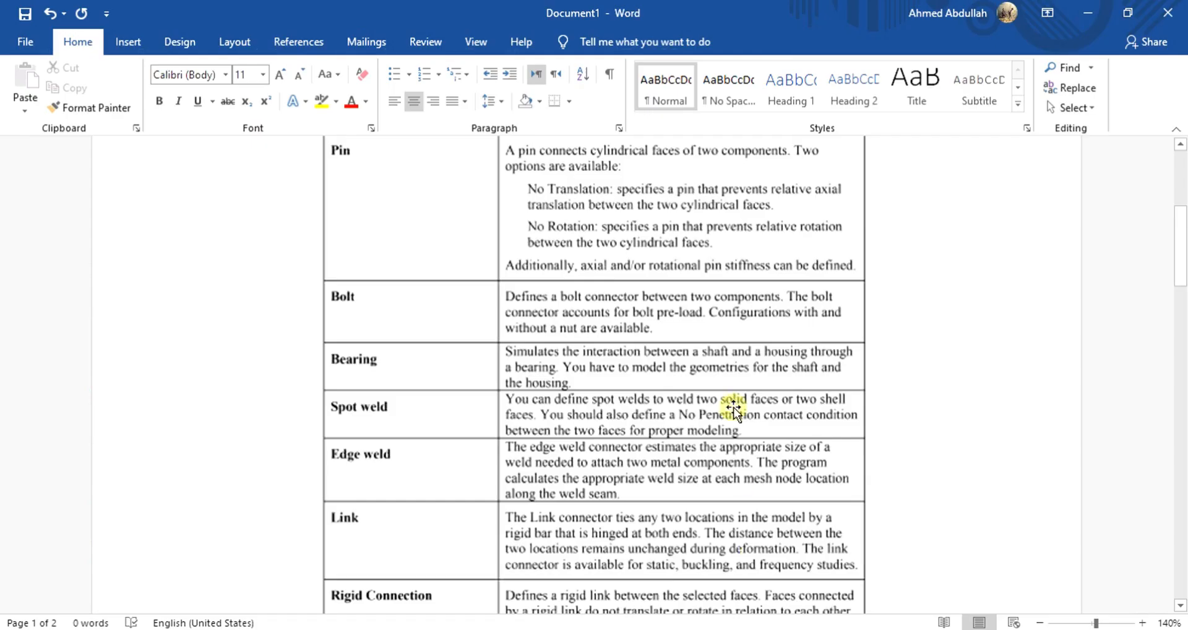
Step: Orbit and zoom the assembly to inspect the shaft ends before setting up the study
scroll("down", 3)
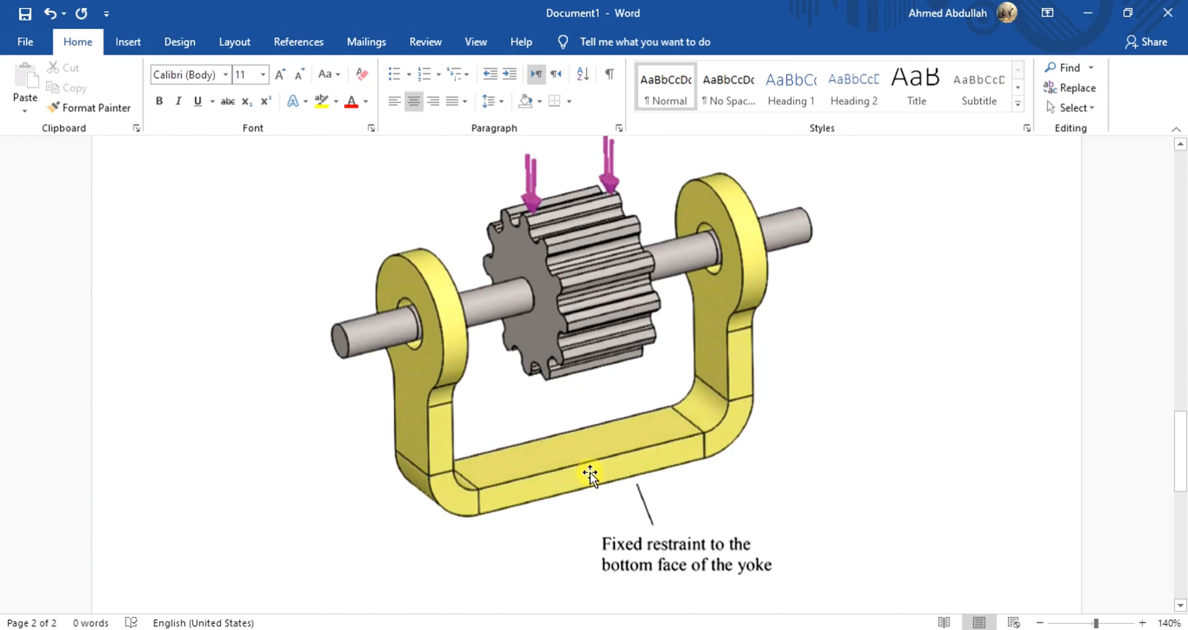
mouse_move(605, 481)
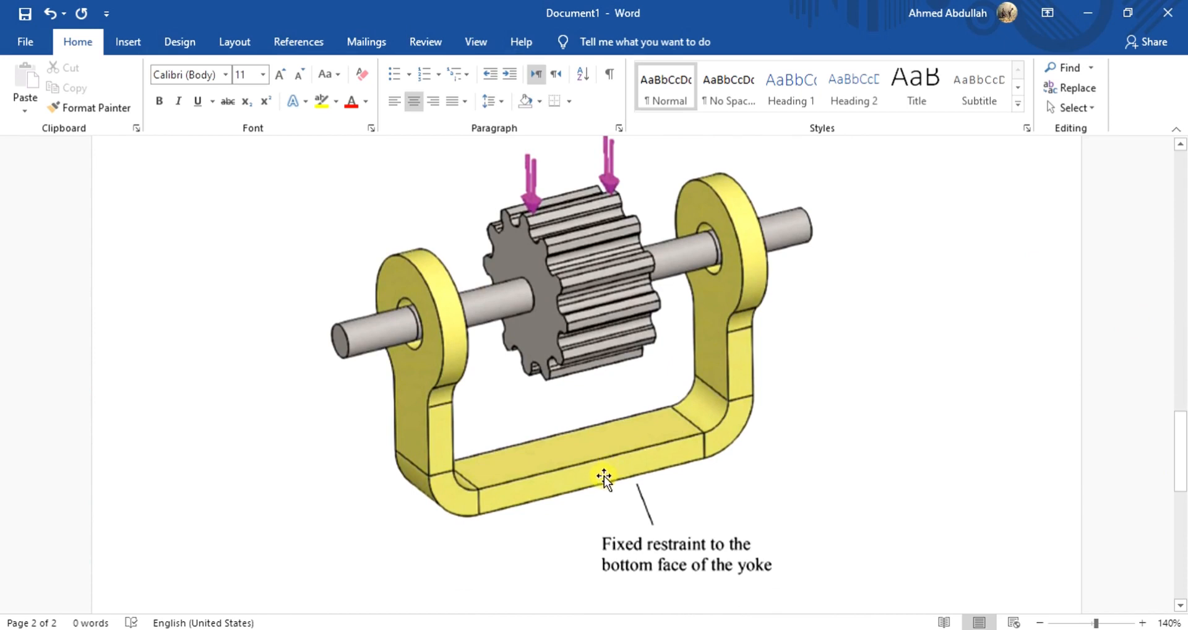
scroll("up", 3)
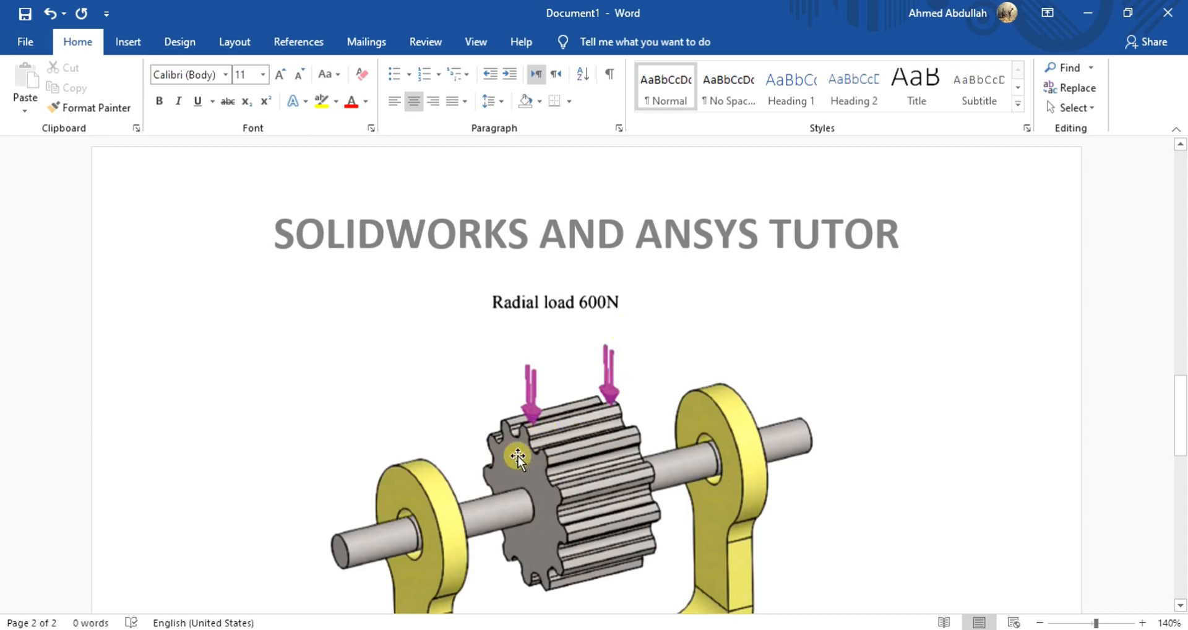
scroll("down", 3)
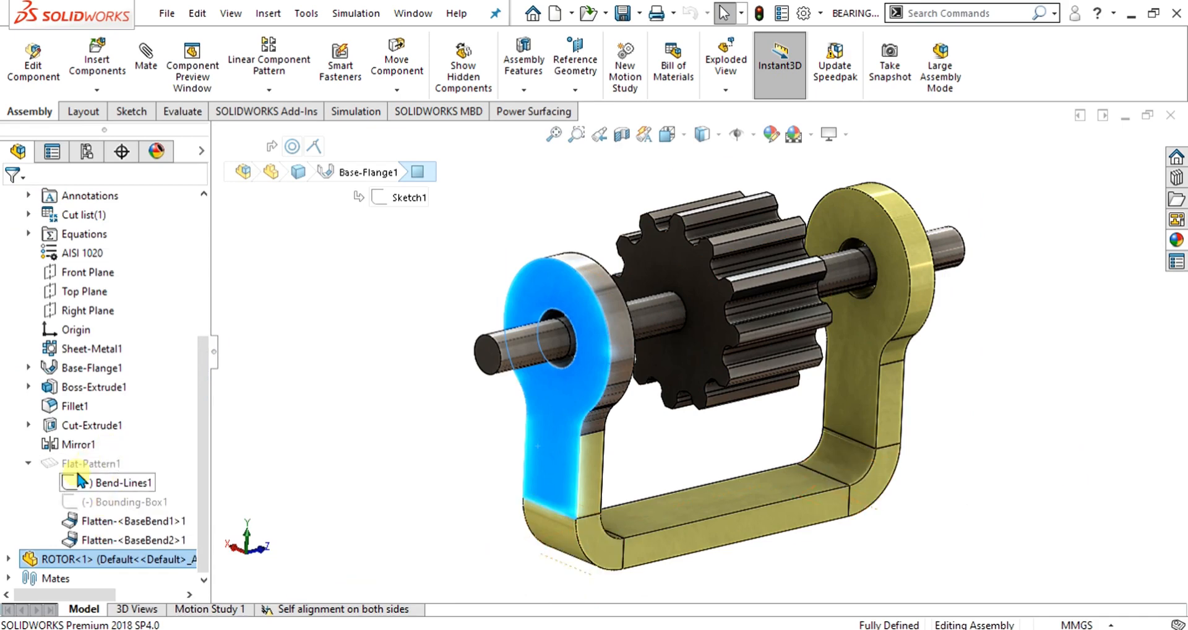
right_click(91, 462)
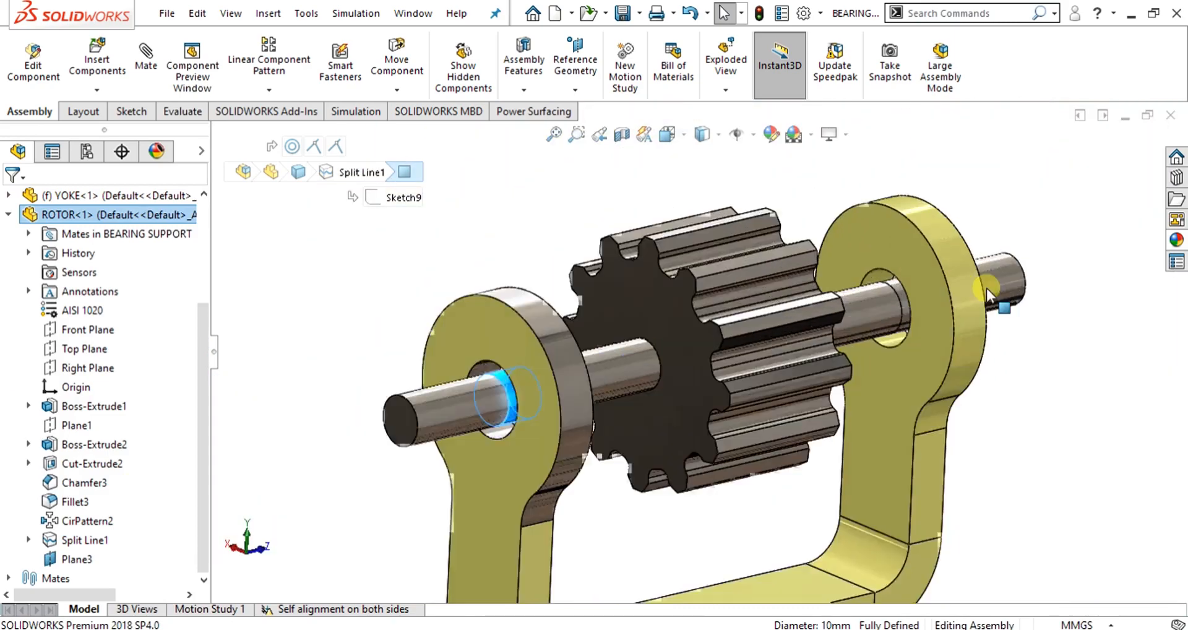
left_click_drag(992, 296, 780, 402)
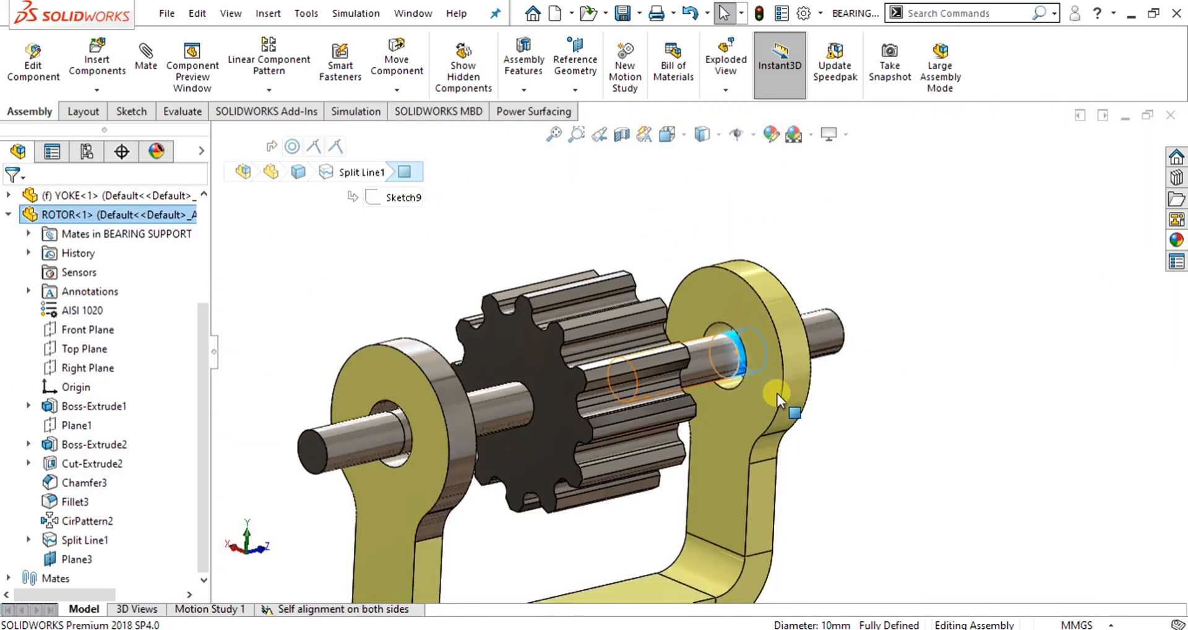
scroll("up", 3)
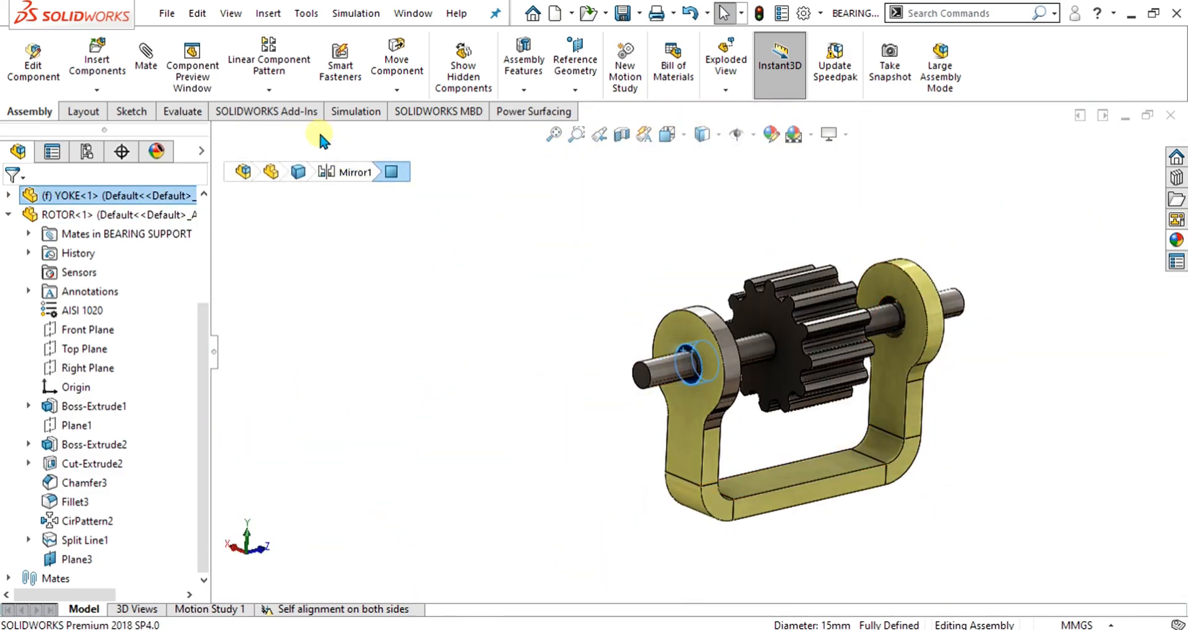
Step: Create a new Static study (Static 2) from the Simulation commands with the add-in loaded
left_click(266, 110)
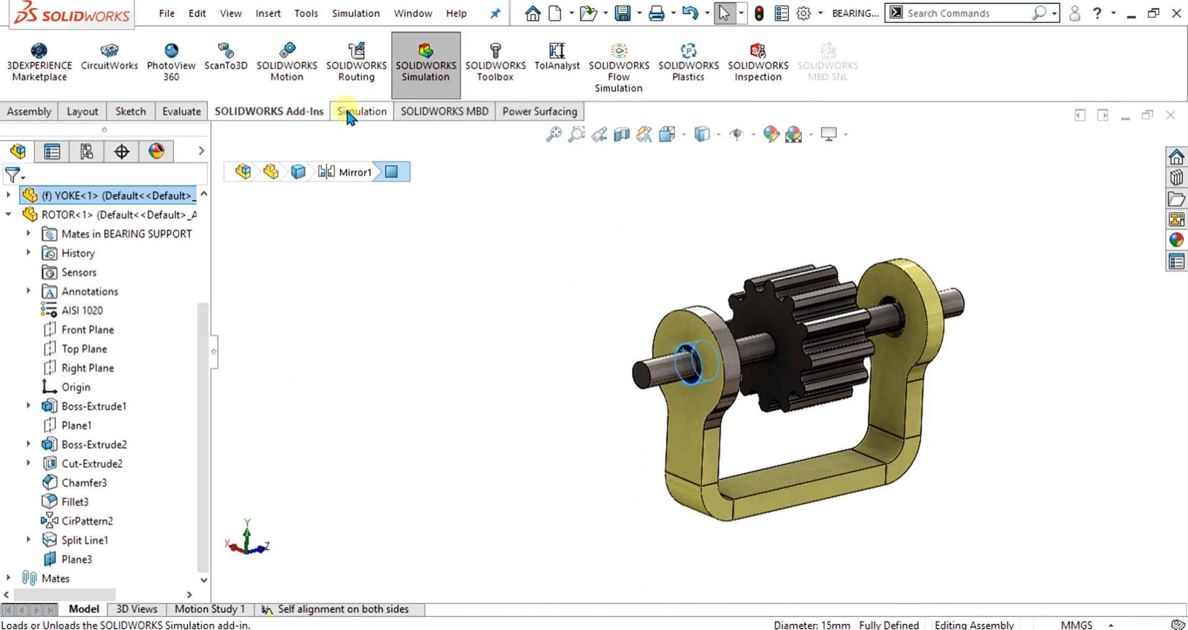
left_click(360, 110)
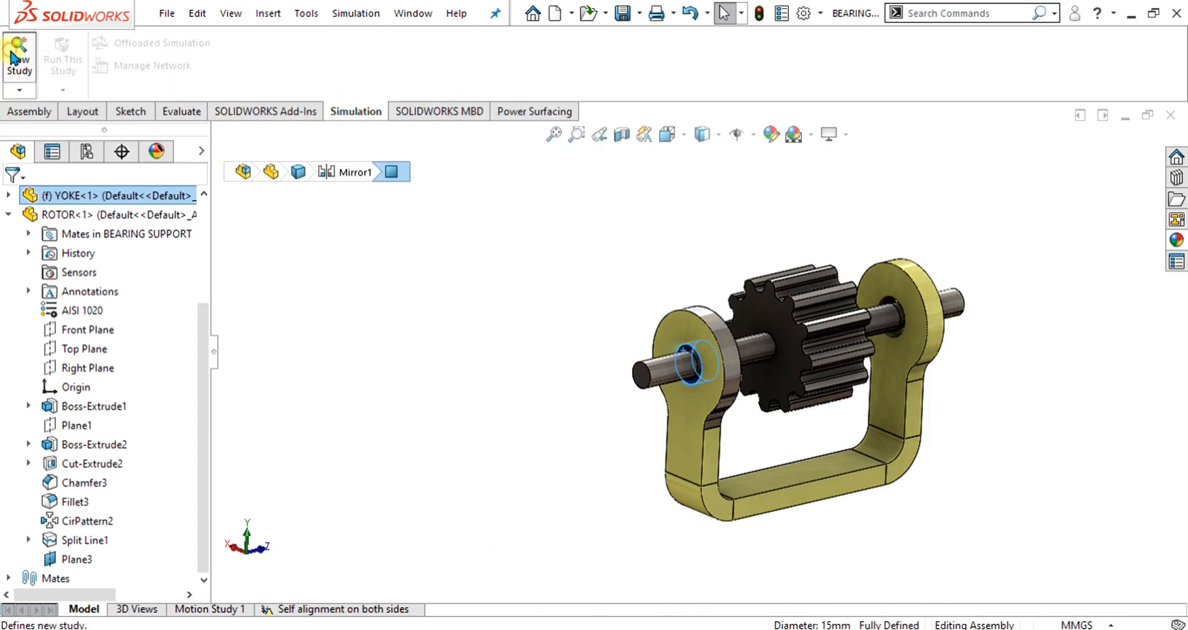
left_click(19, 57)
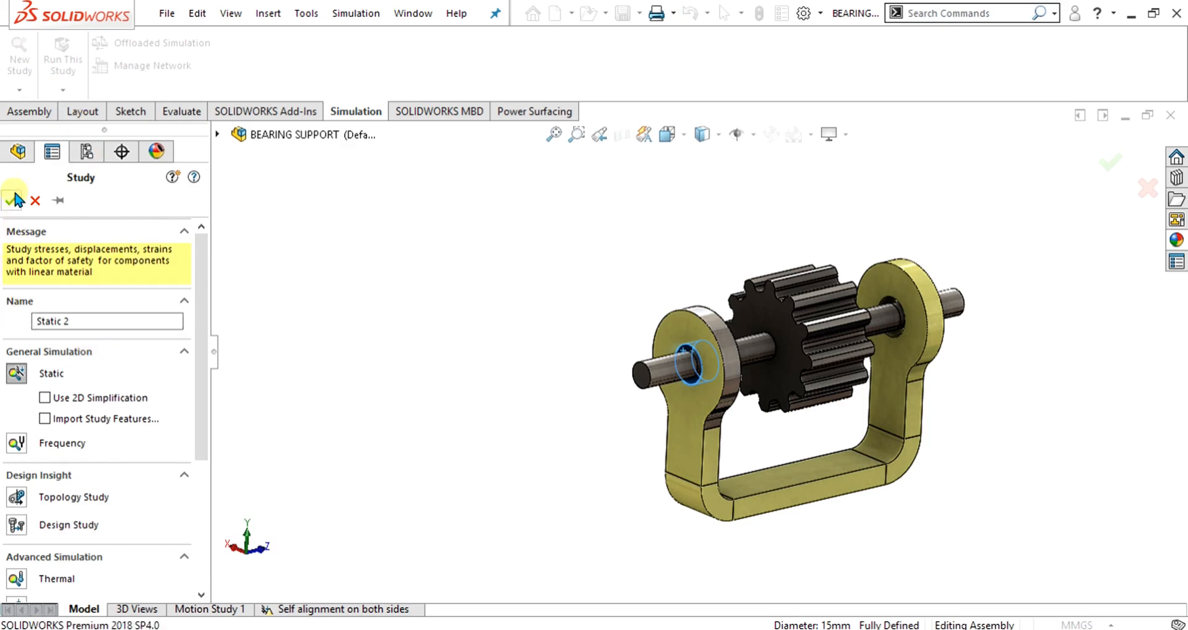
left_click(11, 201)
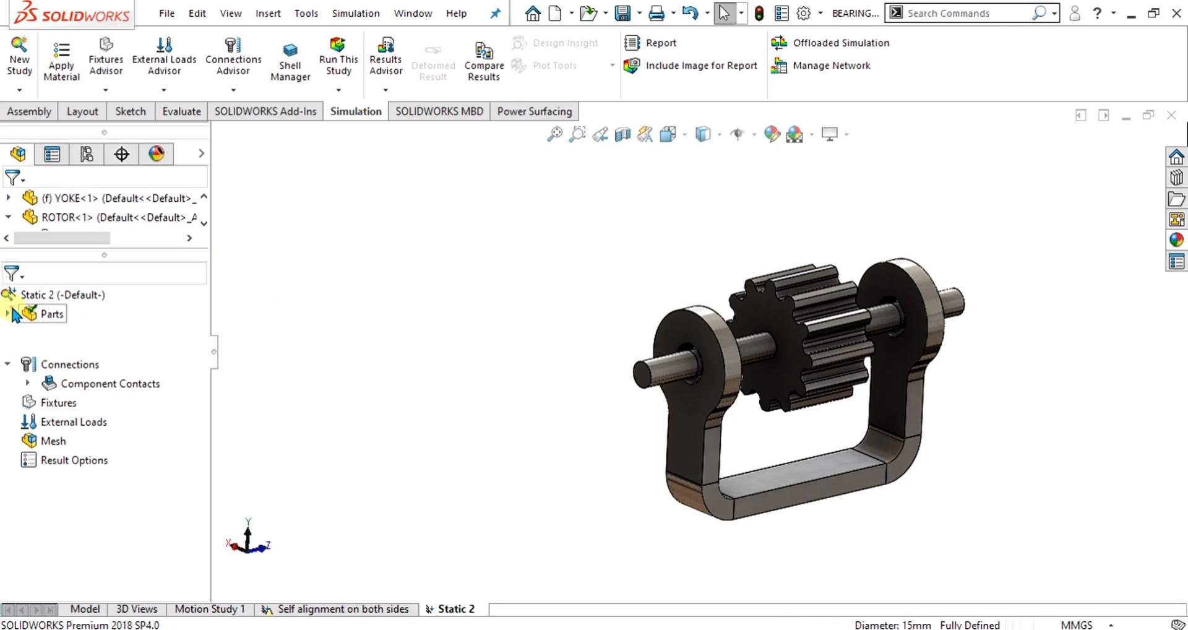
Step: Expand Parts and inspect ROTOR-1 and YOKE-1, confirming both use AISI 1020 steel
left_click(8, 315)
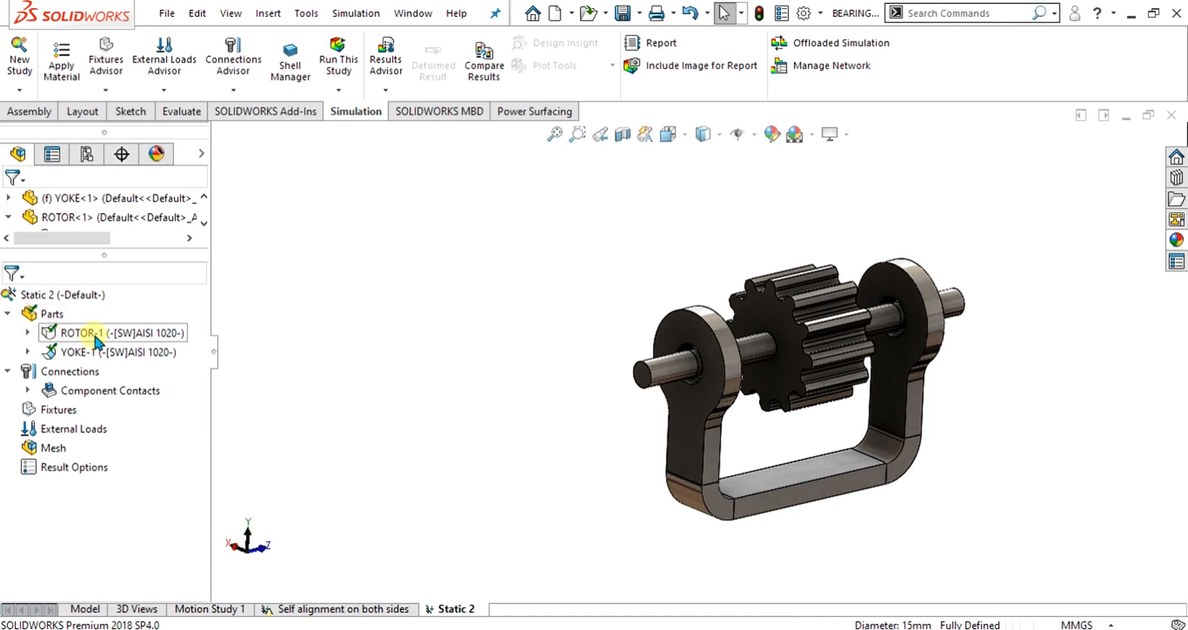
left_click(81, 333)
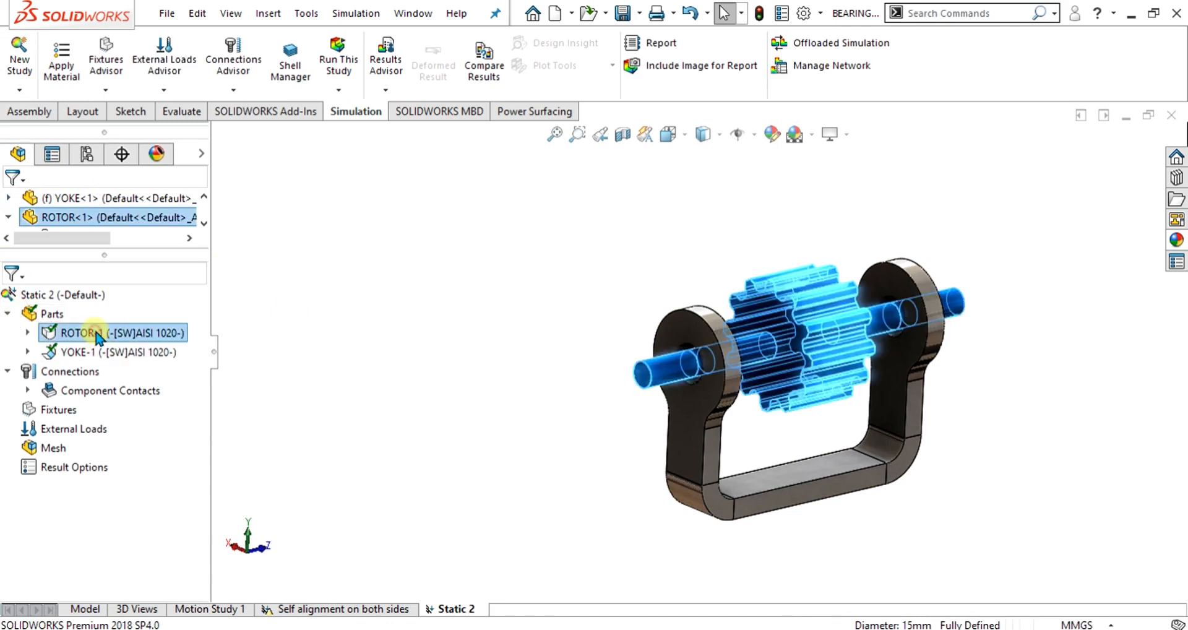
left_click(103, 351)
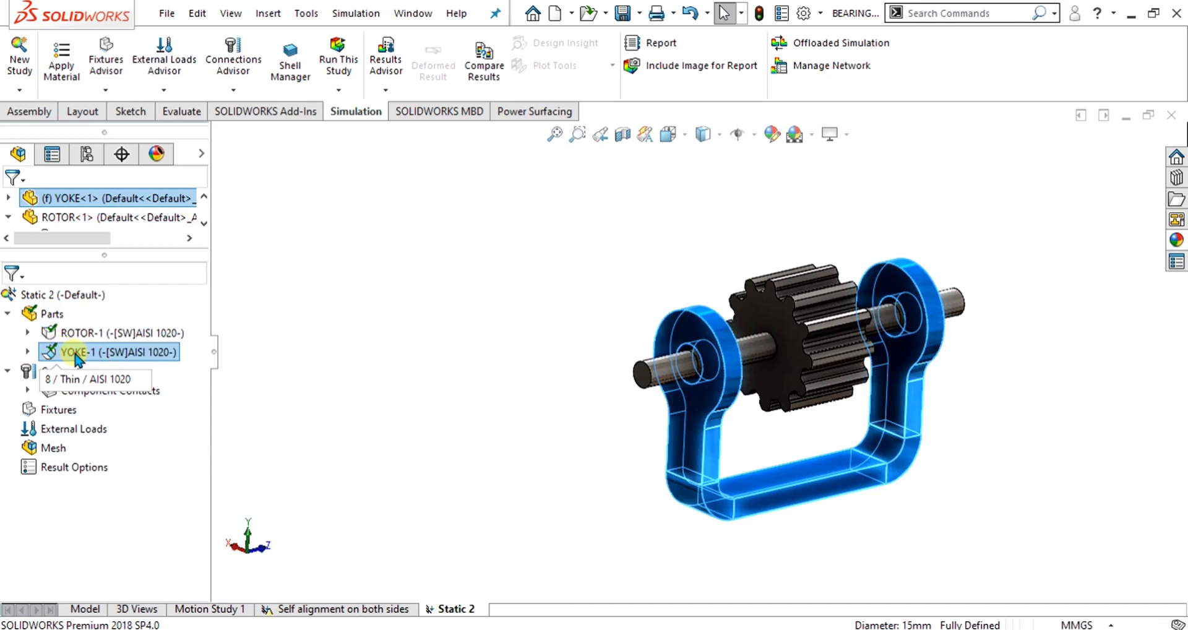
right_click(107, 352)
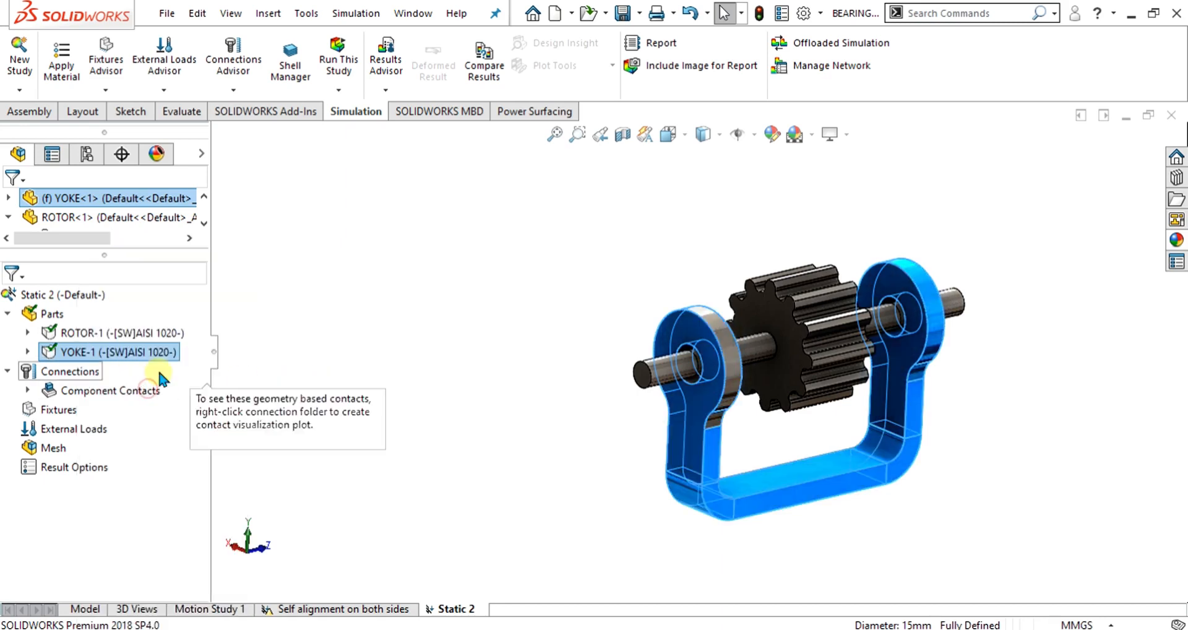
right_click(114, 352)
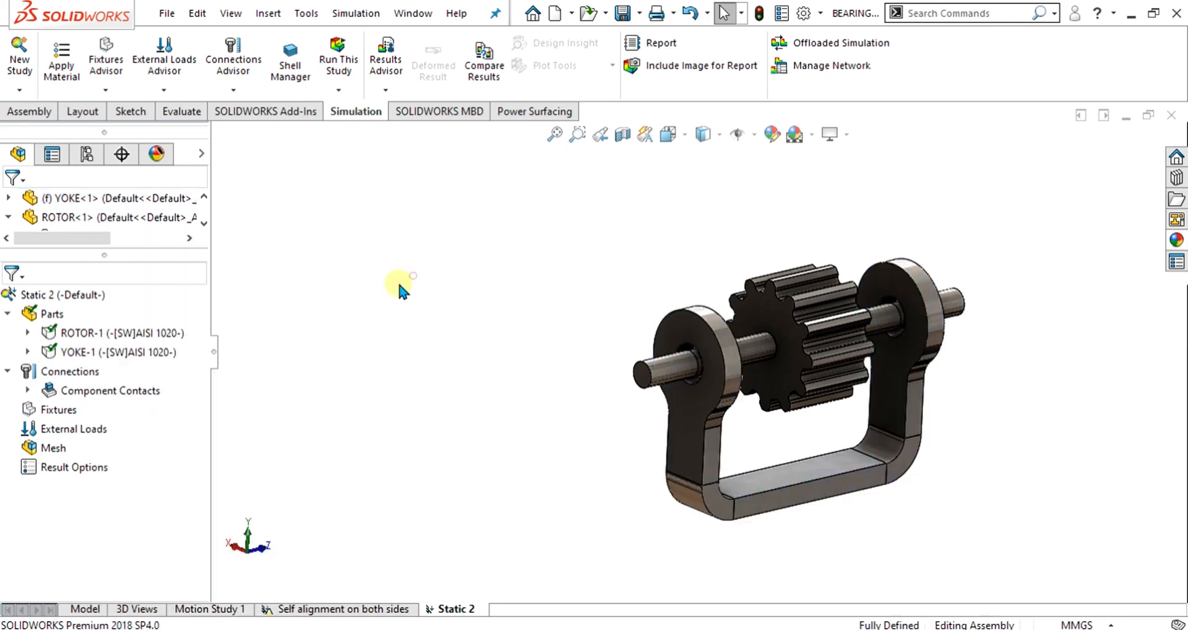
left_click(106, 351)
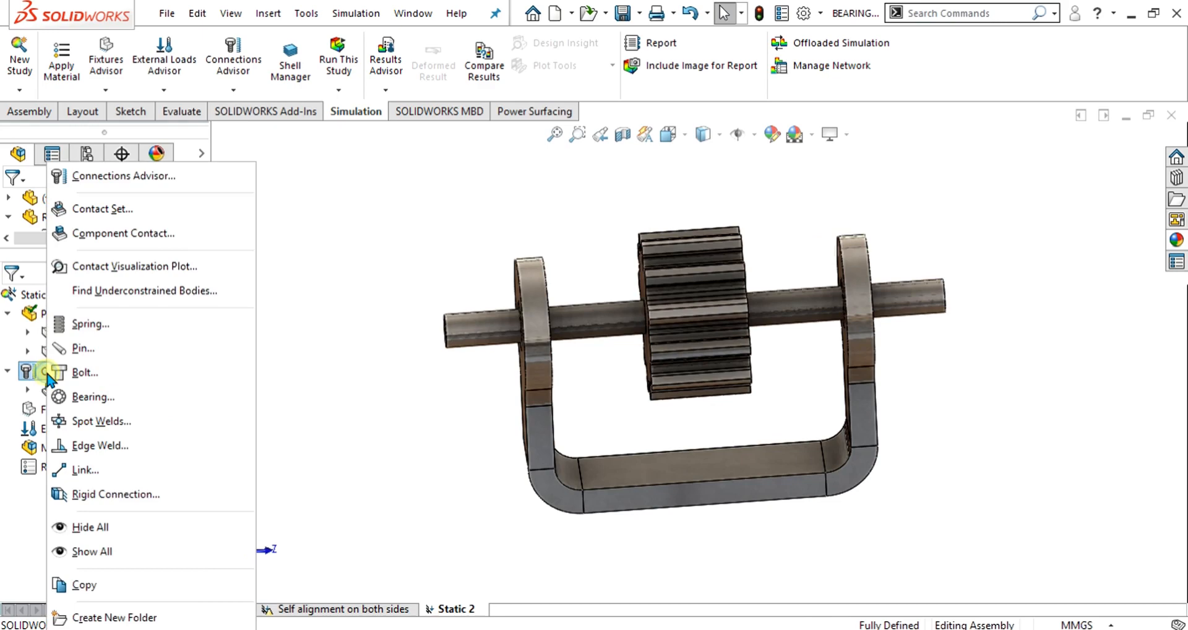
mouse_move(92, 396)
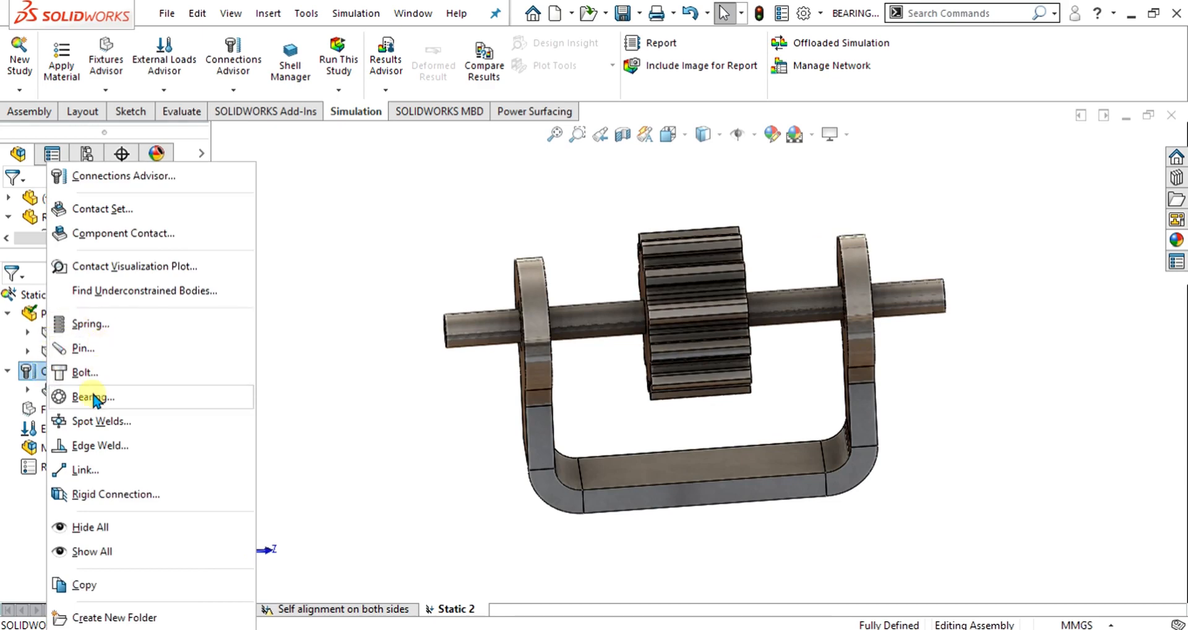
Step: Define a rigid bearing connector from the rotor shaft face to the yoke hole face, self-alignment allowed
left_click(91, 396)
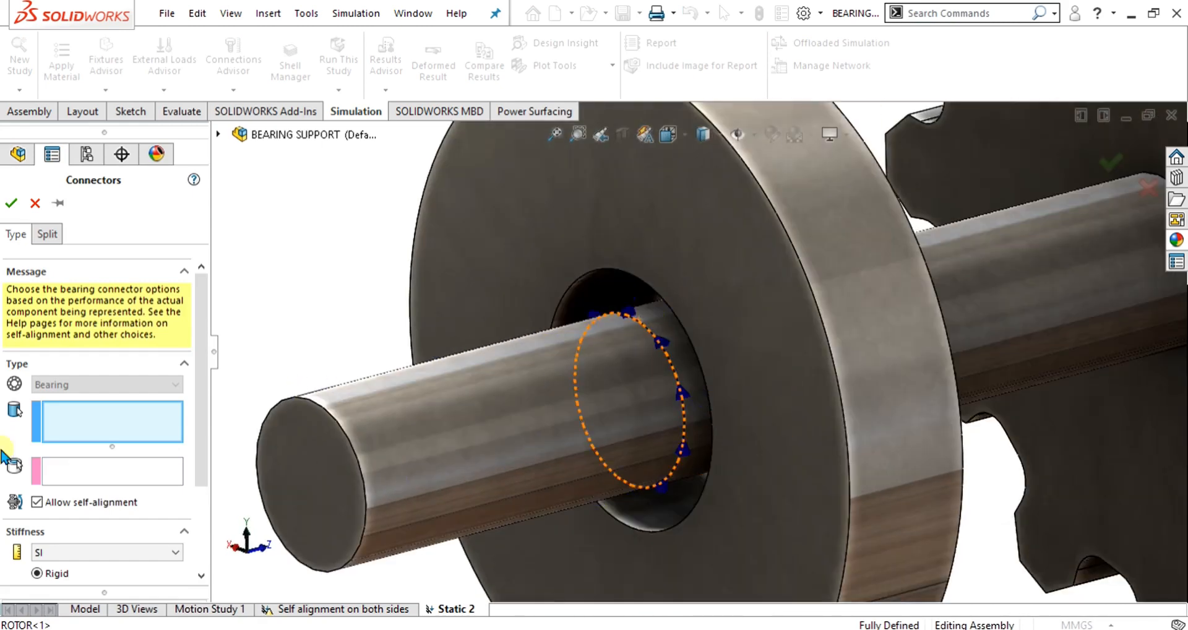
mouse_move(15, 410)
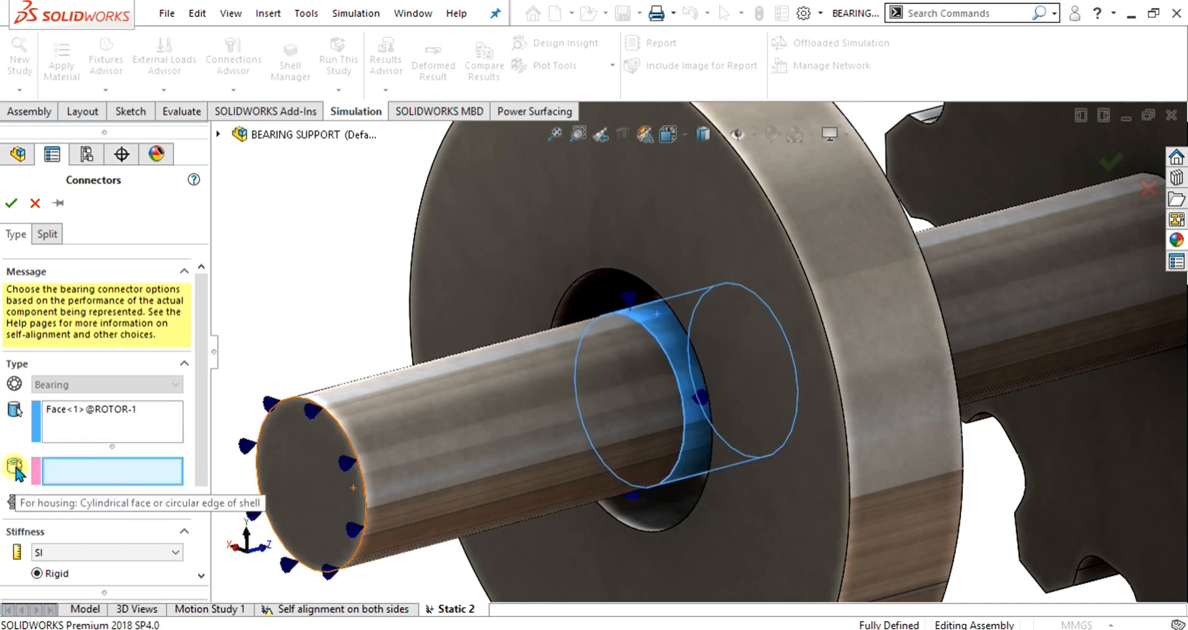
left_click(601, 298)
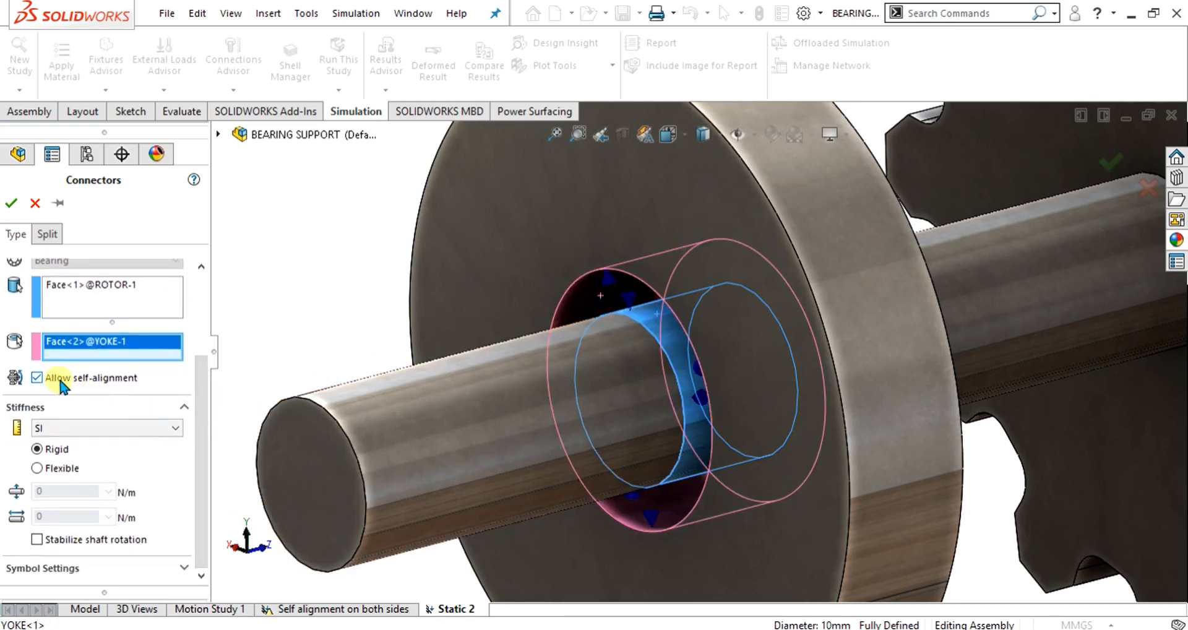
left_click(36, 378)
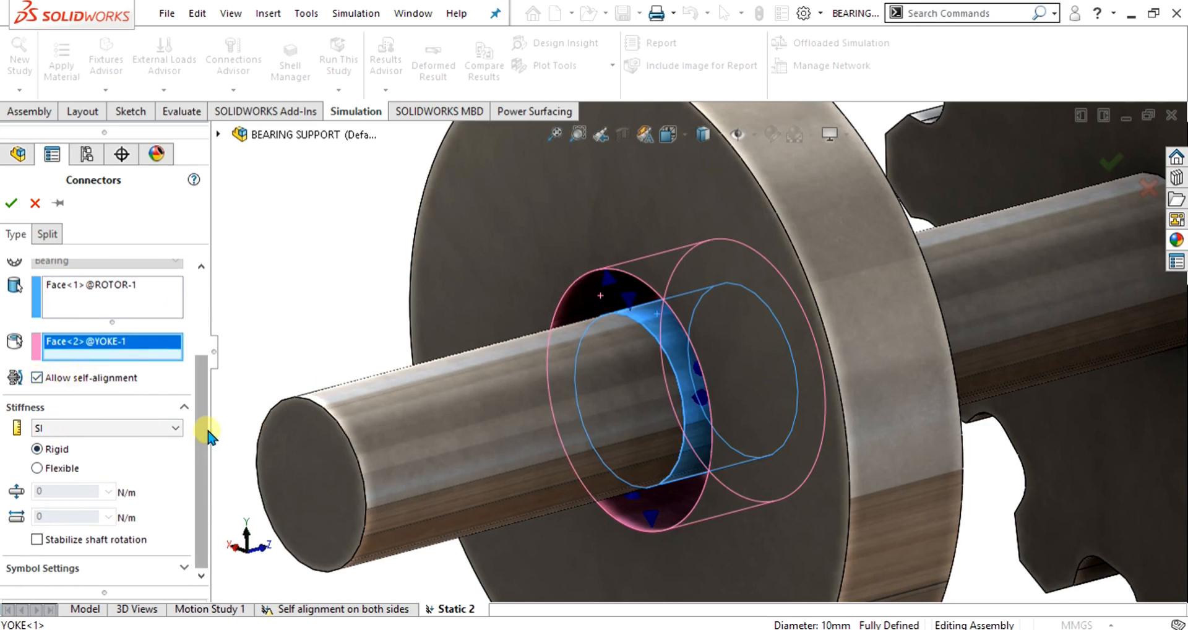
mouse_move(17, 491)
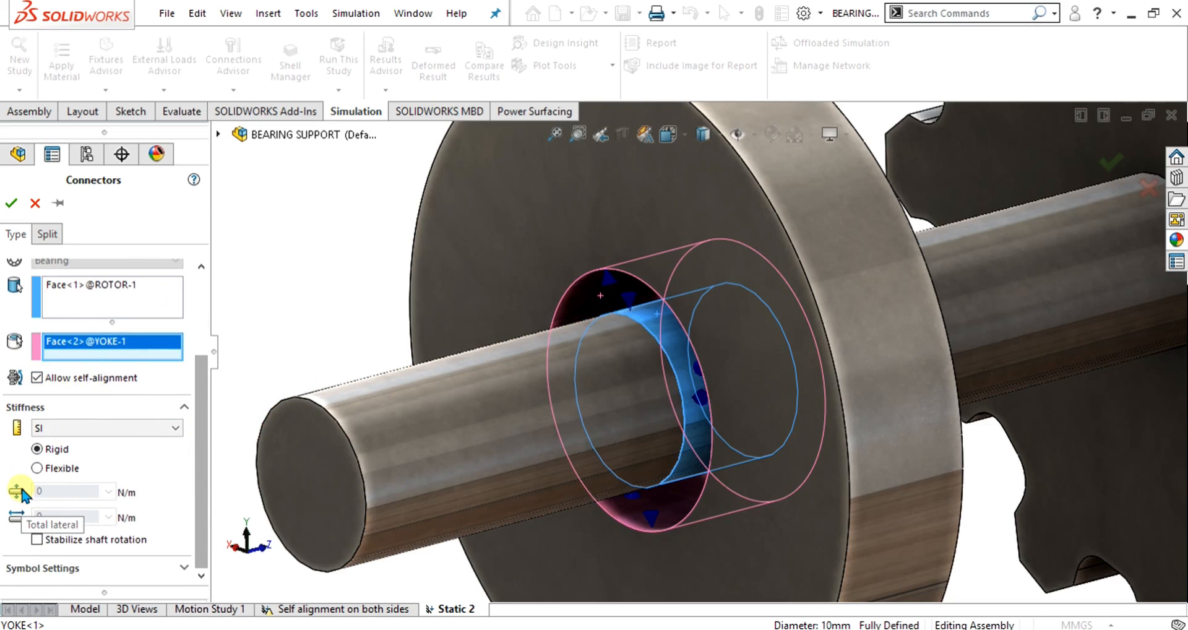
mouse_move(19, 490)
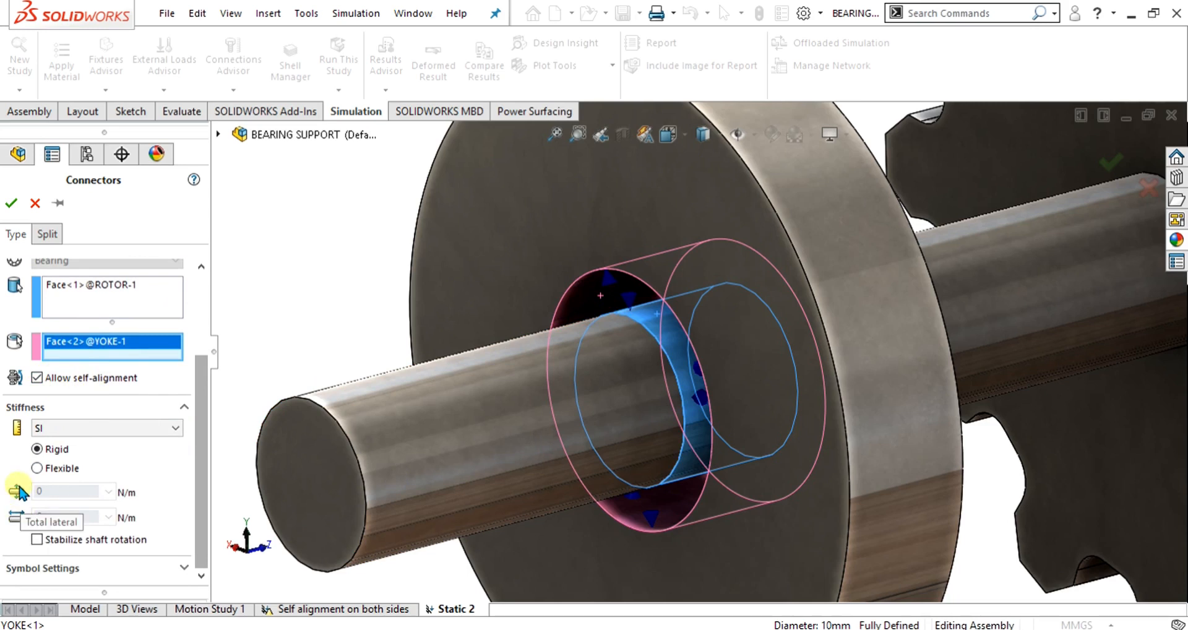
mouse_move(16, 516)
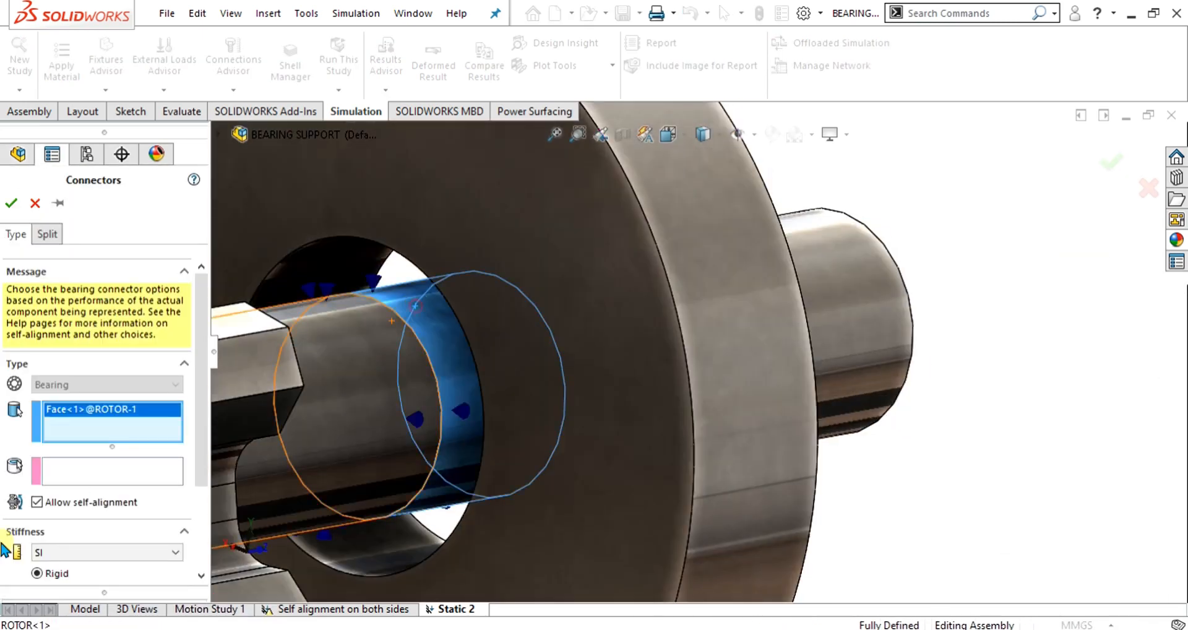
Step: Select the opposite yoke hole face as housing for the second bearing connector
left_click(343, 266)
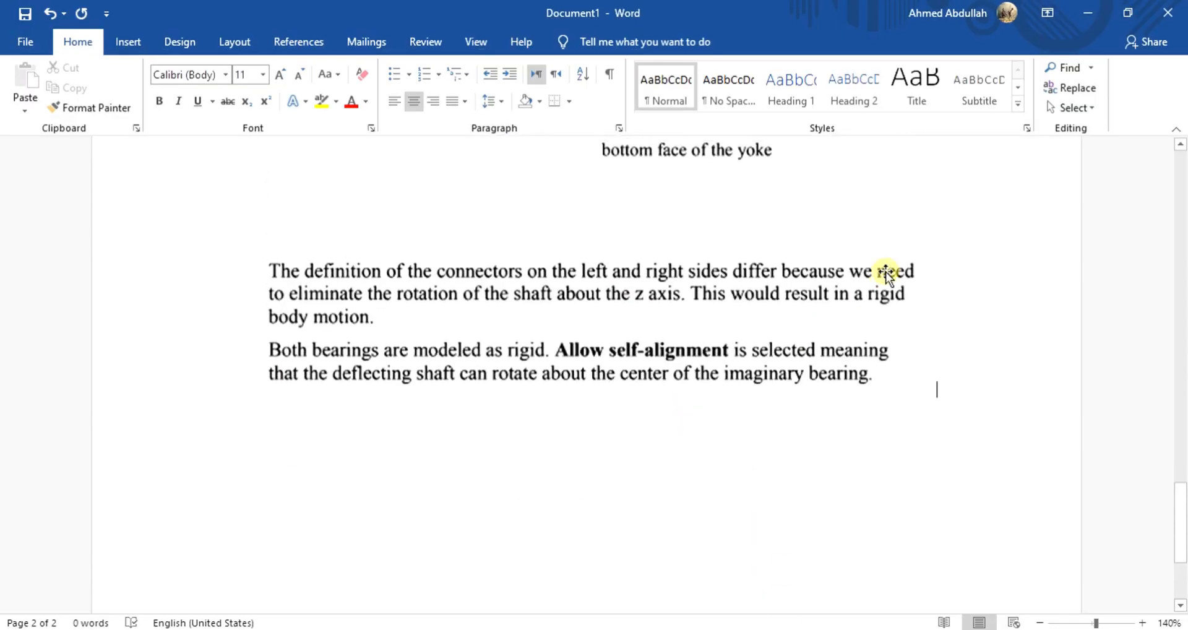
mouse_move(524, 308)
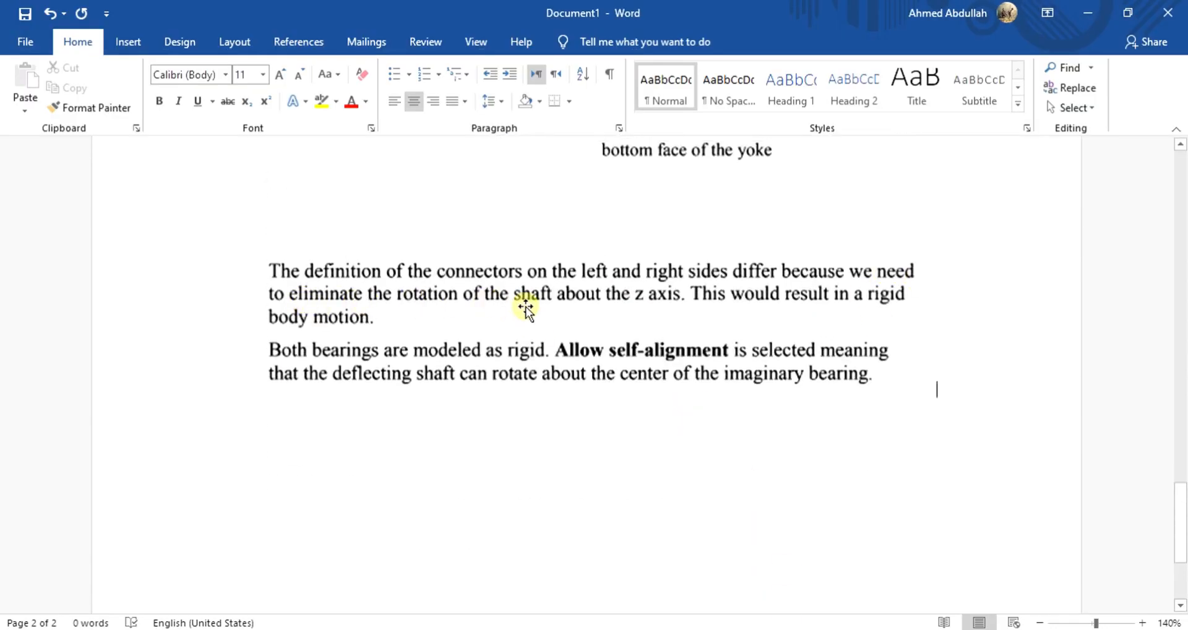
mouse_move(781, 318)
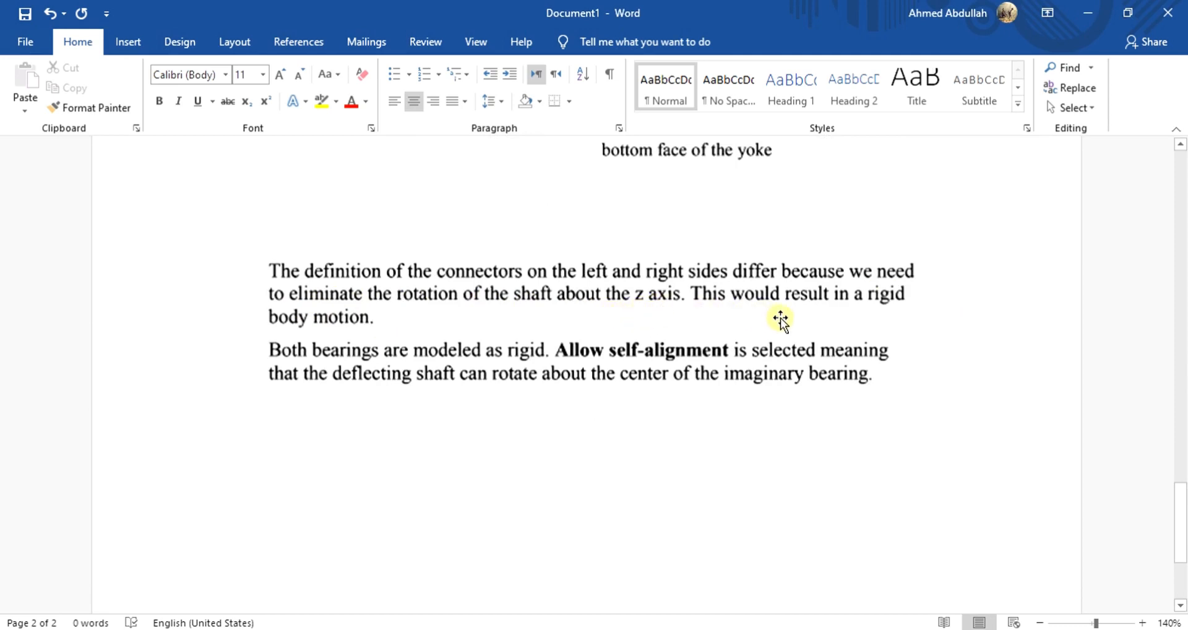
mouse_move(329, 361)
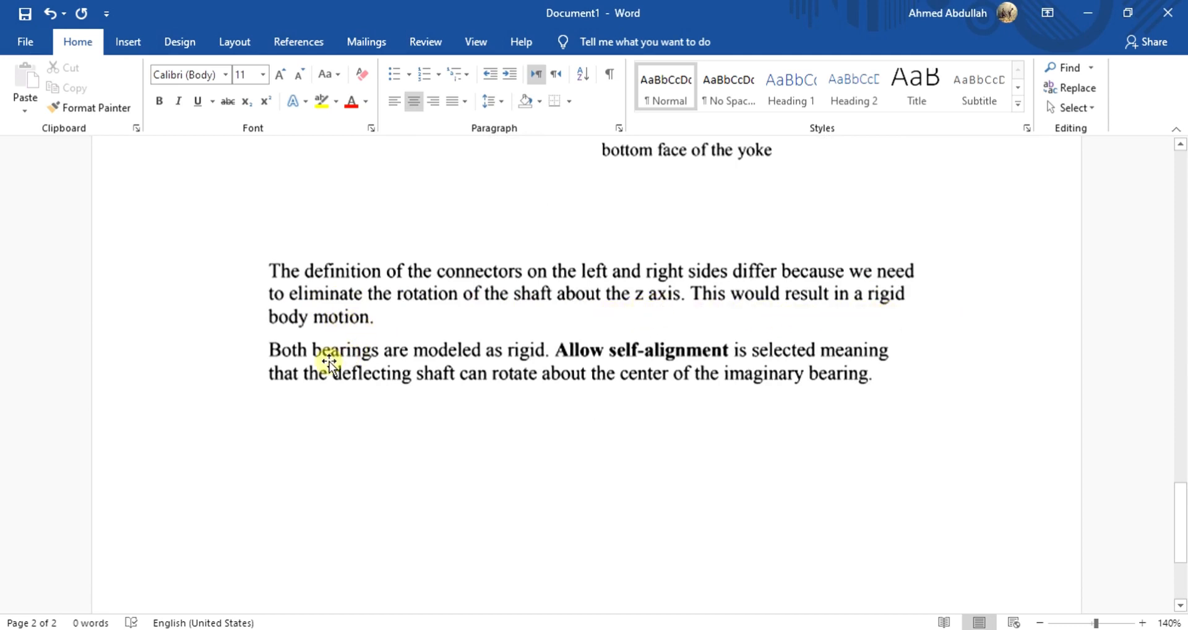
mouse_move(481, 363)
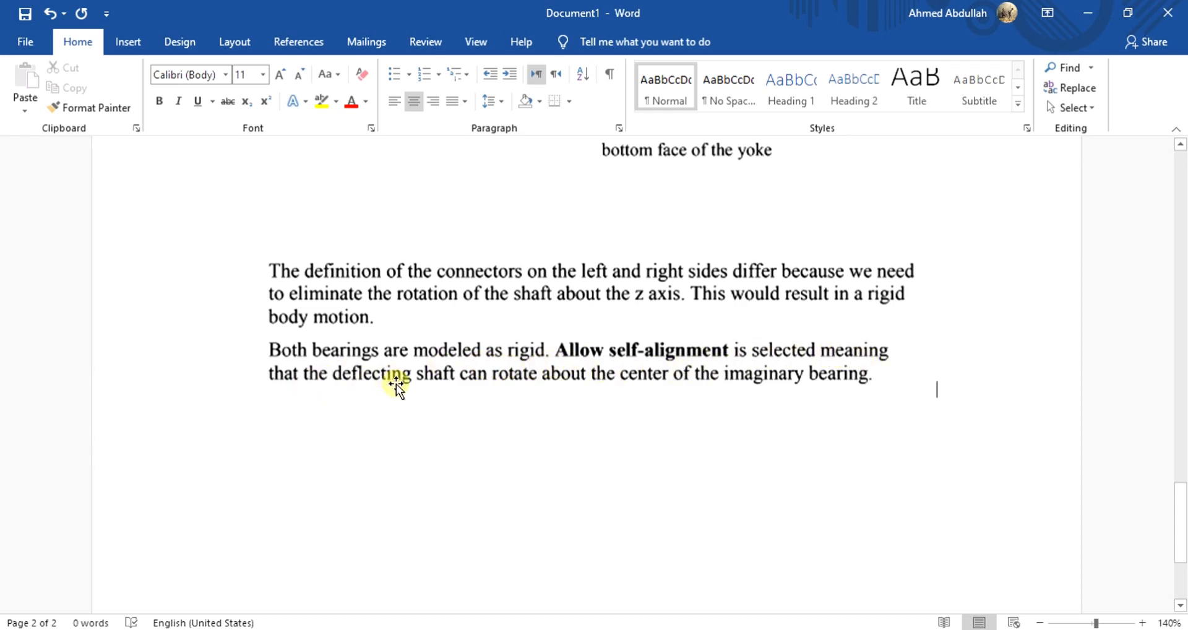
mouse_move(700, 396)
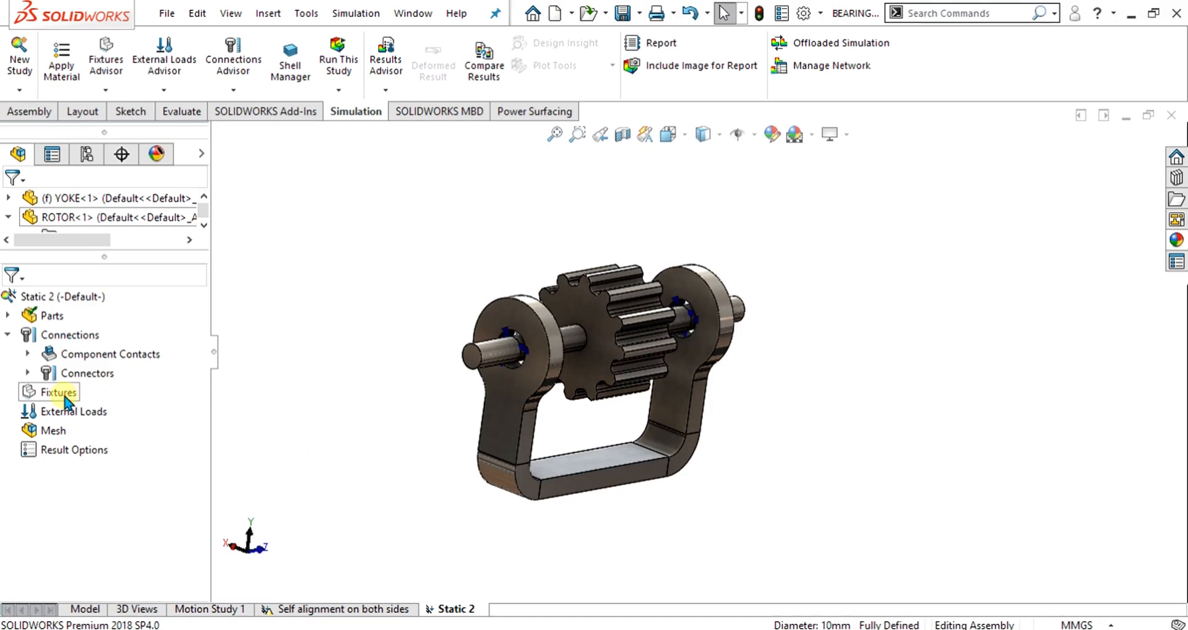
Step: Fix the yoke's bottom face and apply a 600 N normal force (Force-1) to a rotor tooth face
left_click(59, 392)
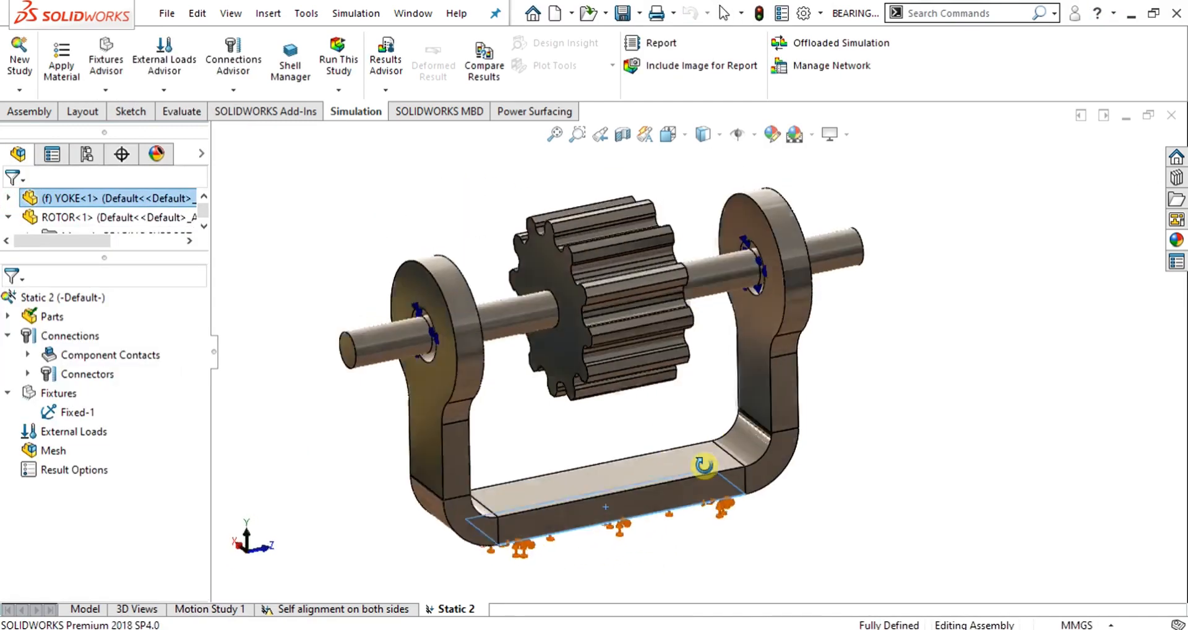
right_click(74, 432)
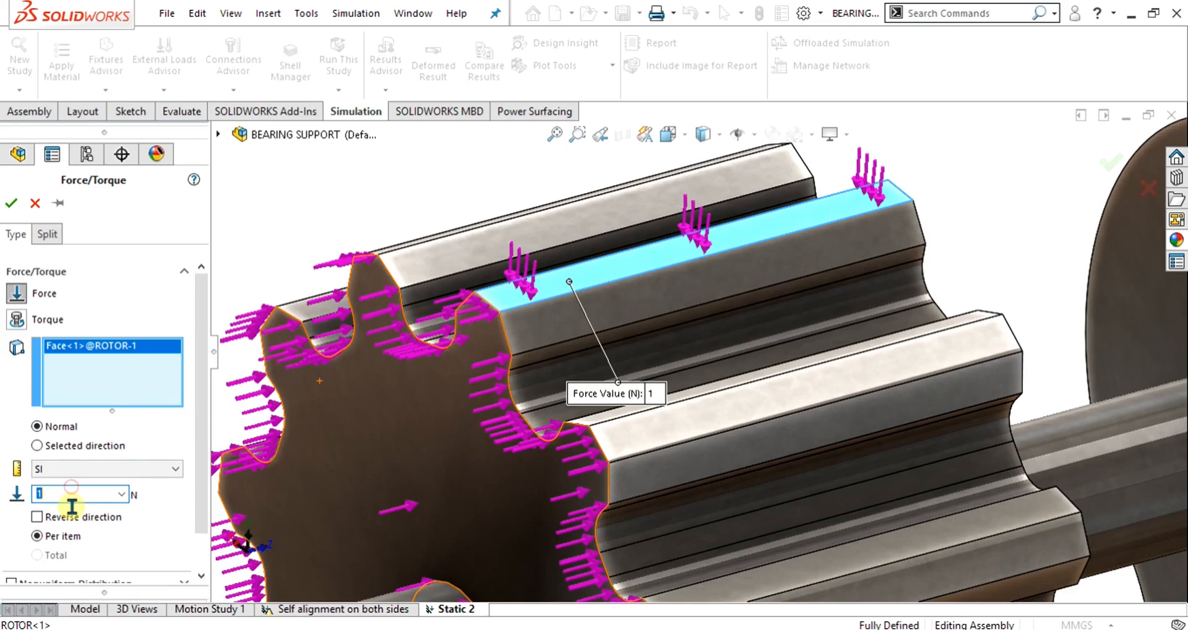
type("600")
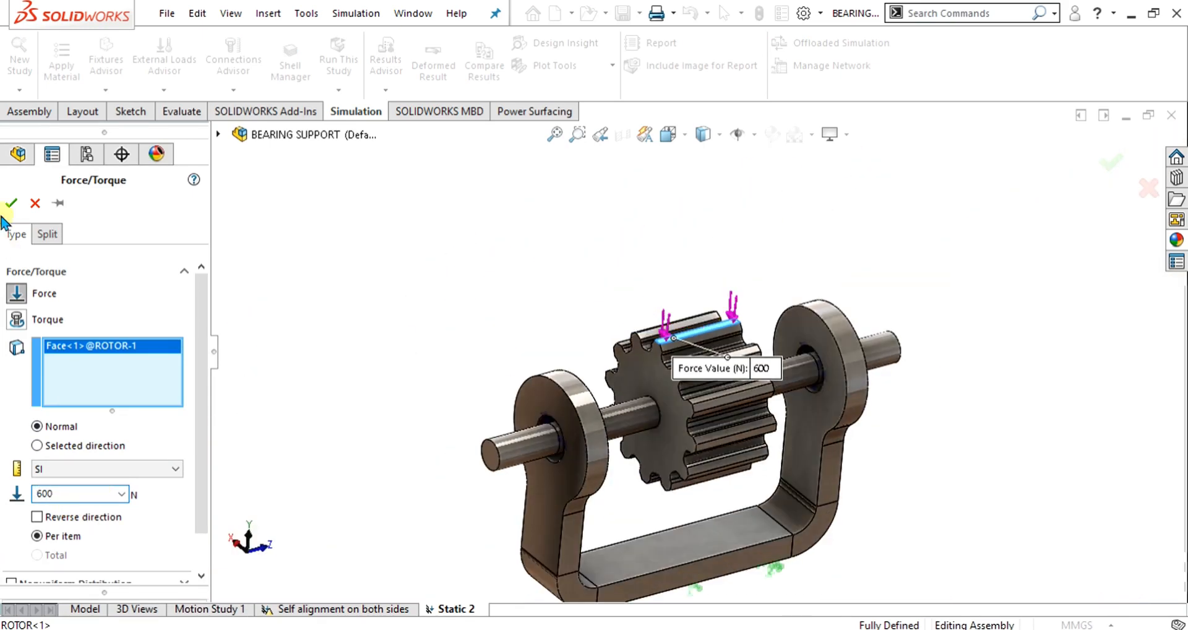
left_click(10, 203)
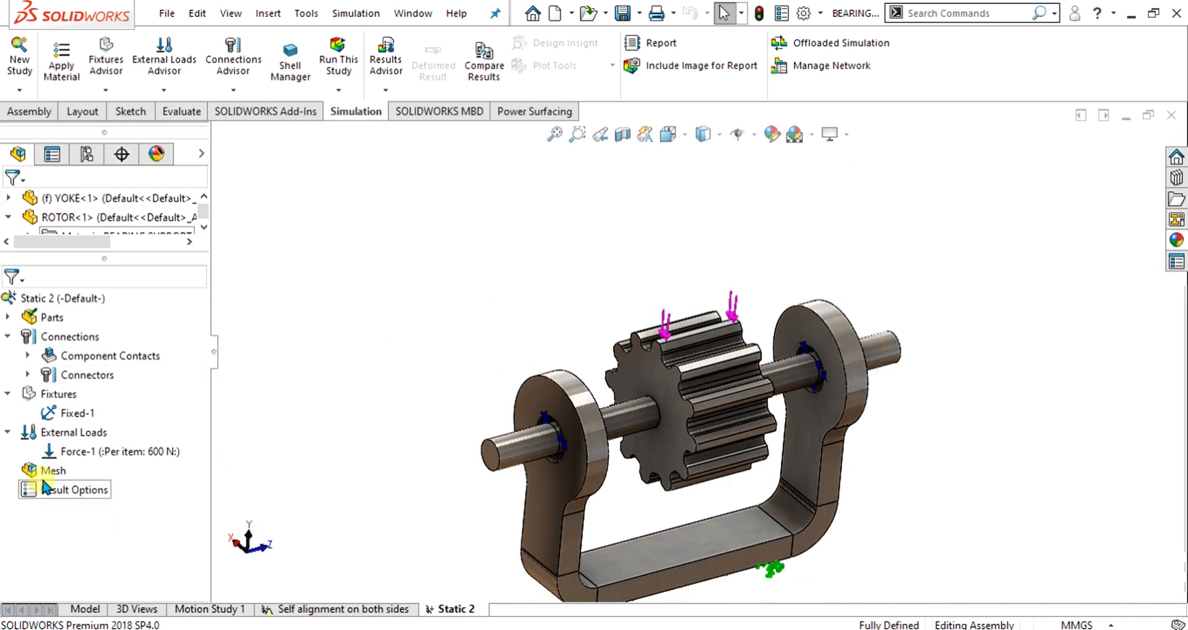
Step: Create a solid mesh of the assembly with the density slider set to Fine
right_click(53, 470)
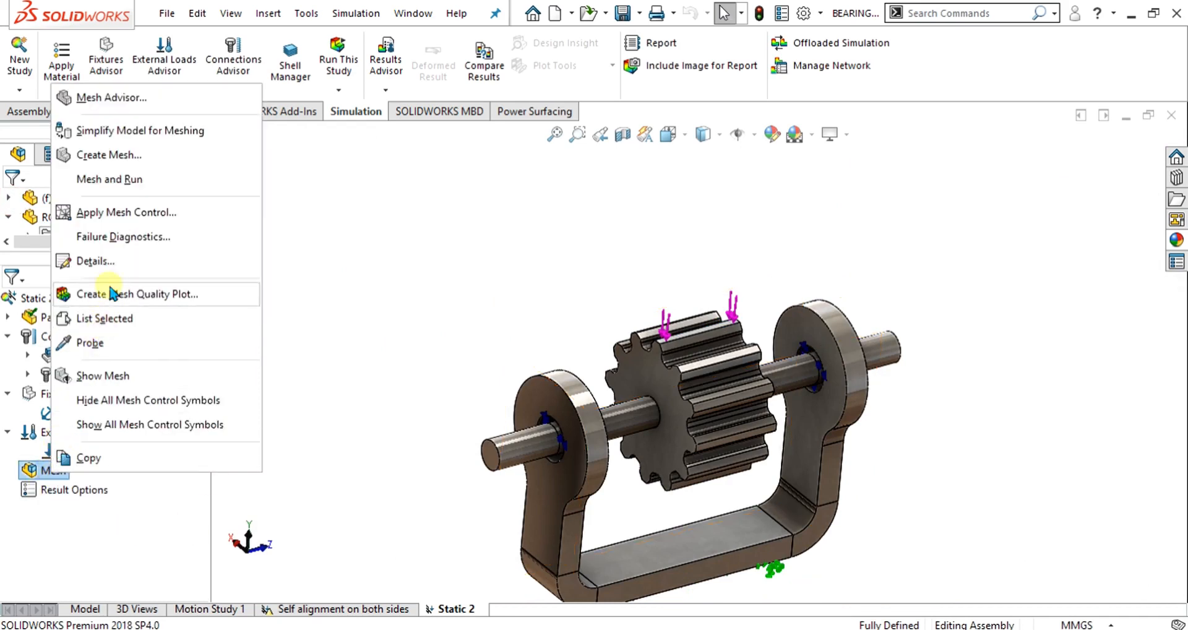
left_click(140, 294)
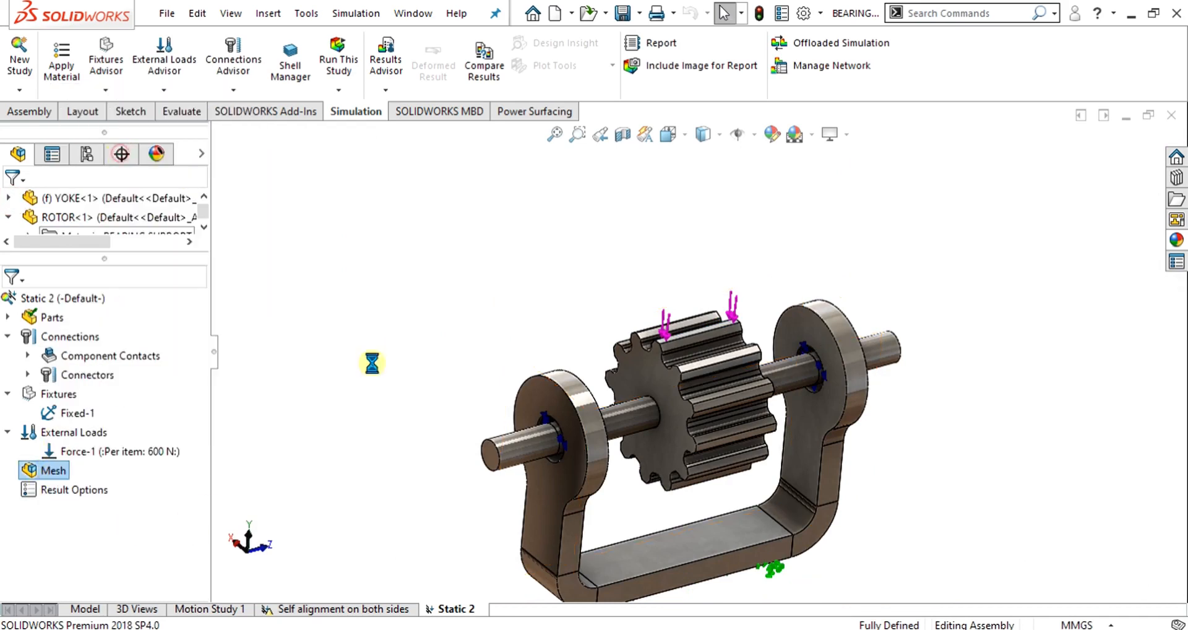
left_click(54, 470)
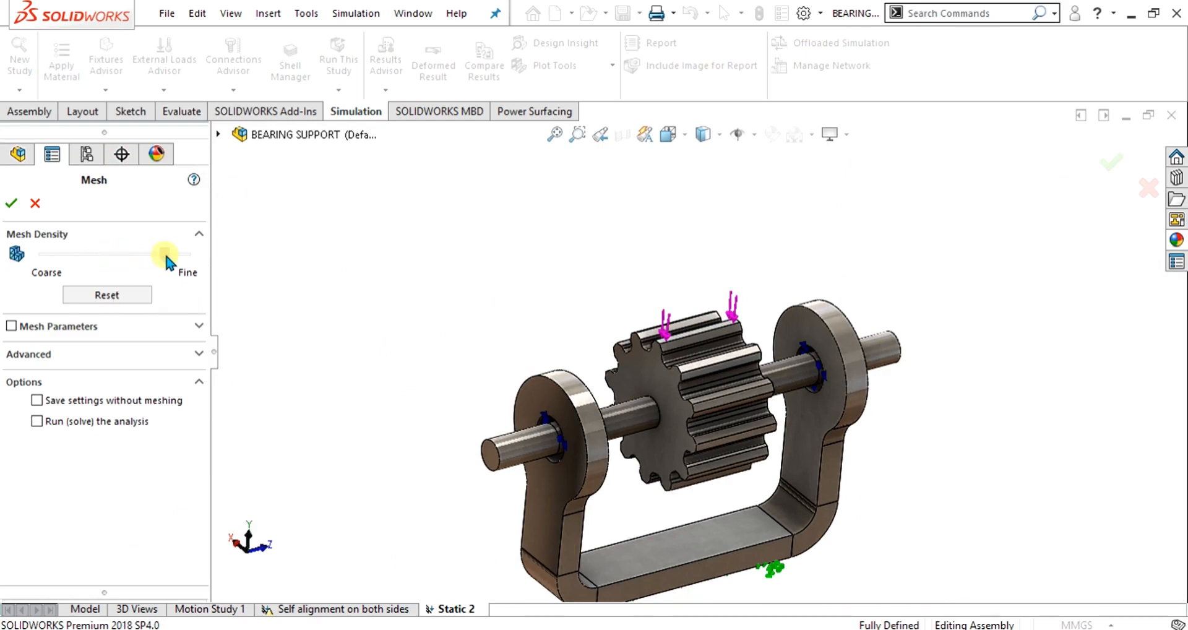
left_click_drag(167, 255, 173, 255)
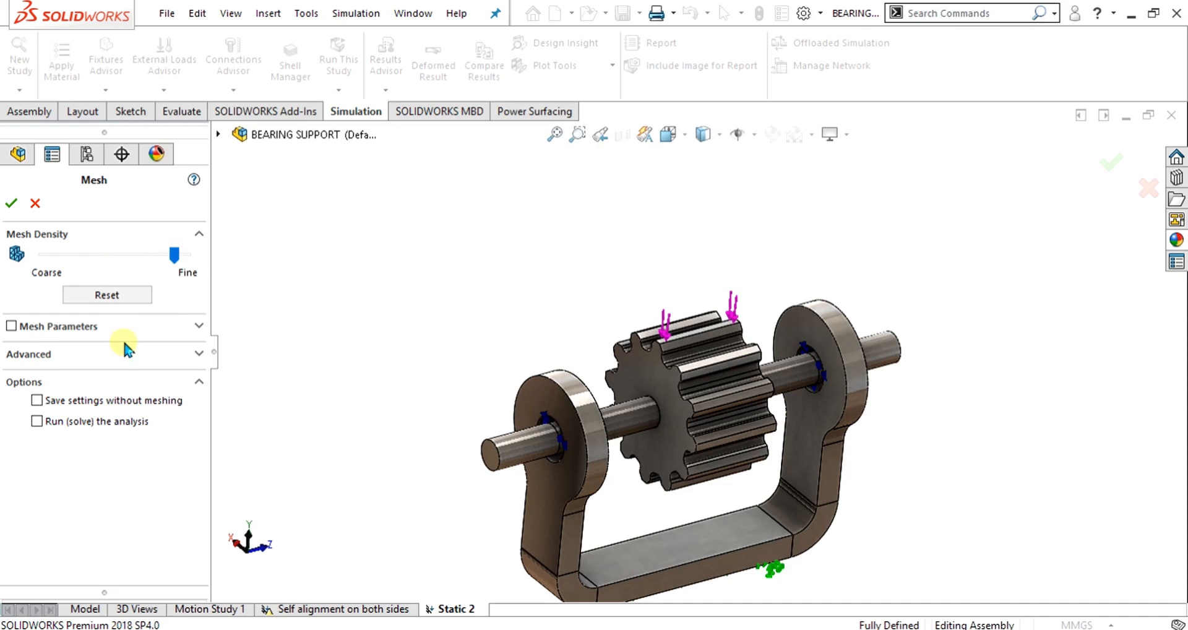
left_click(11, 203)
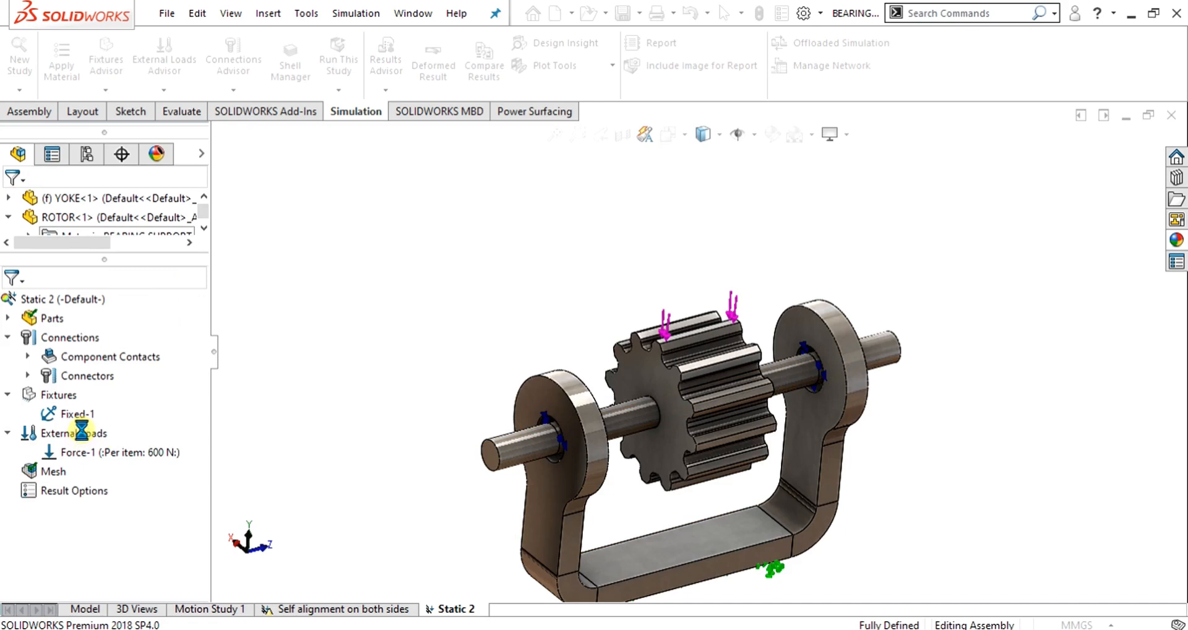
right_click(53, 470)
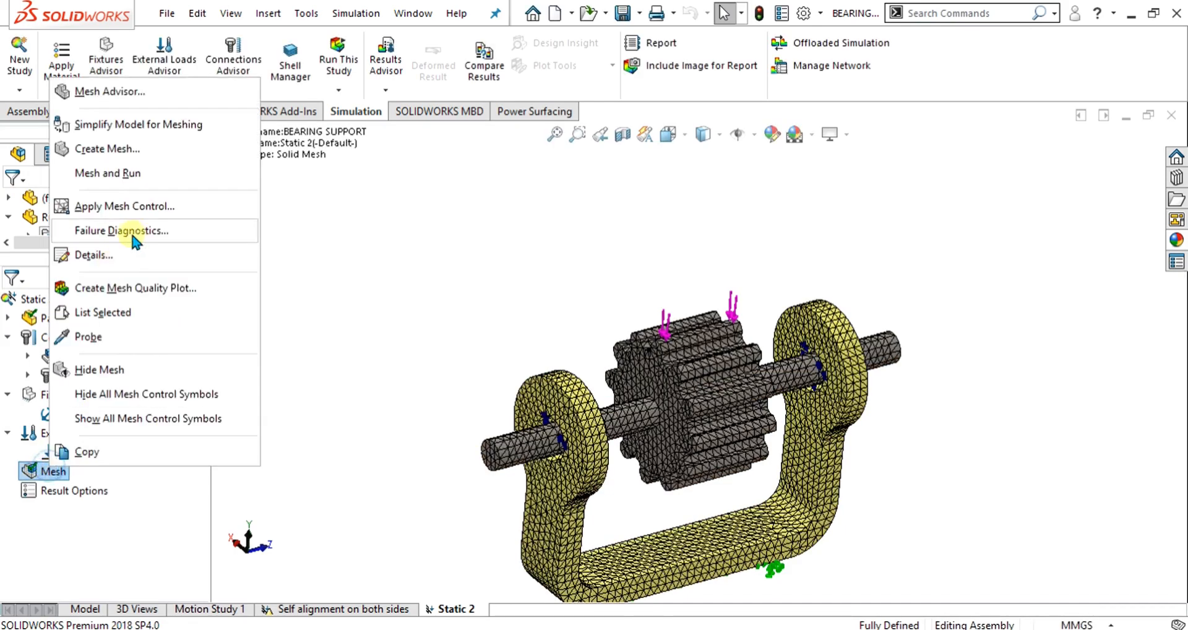
mouse_move(146, 335)
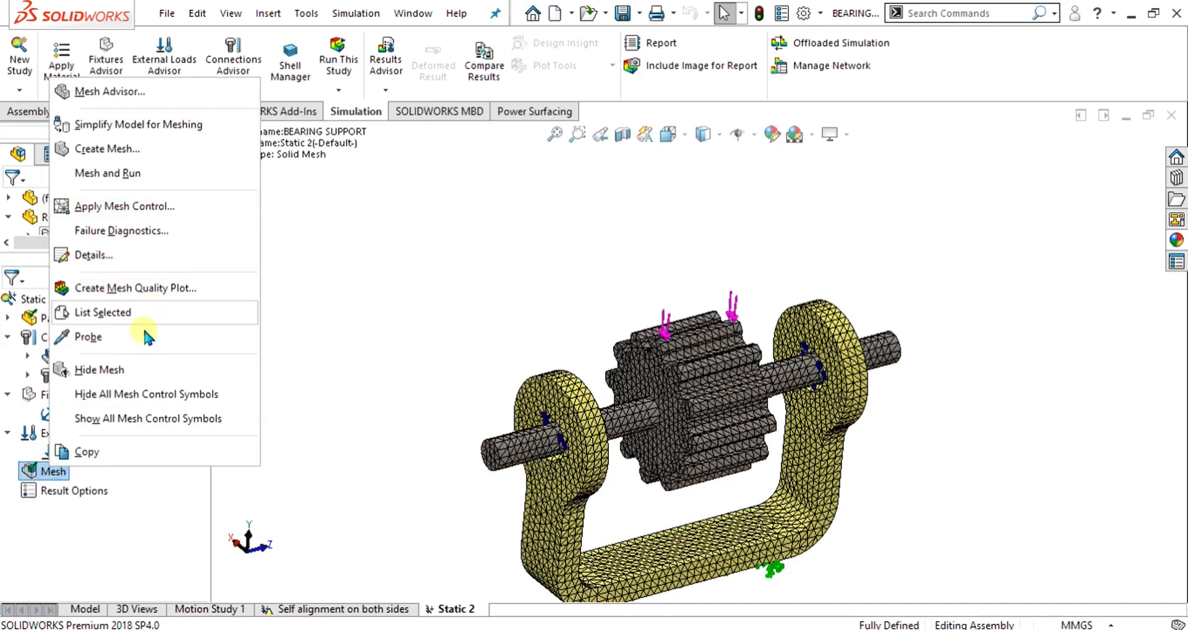
left_click(94, 255)
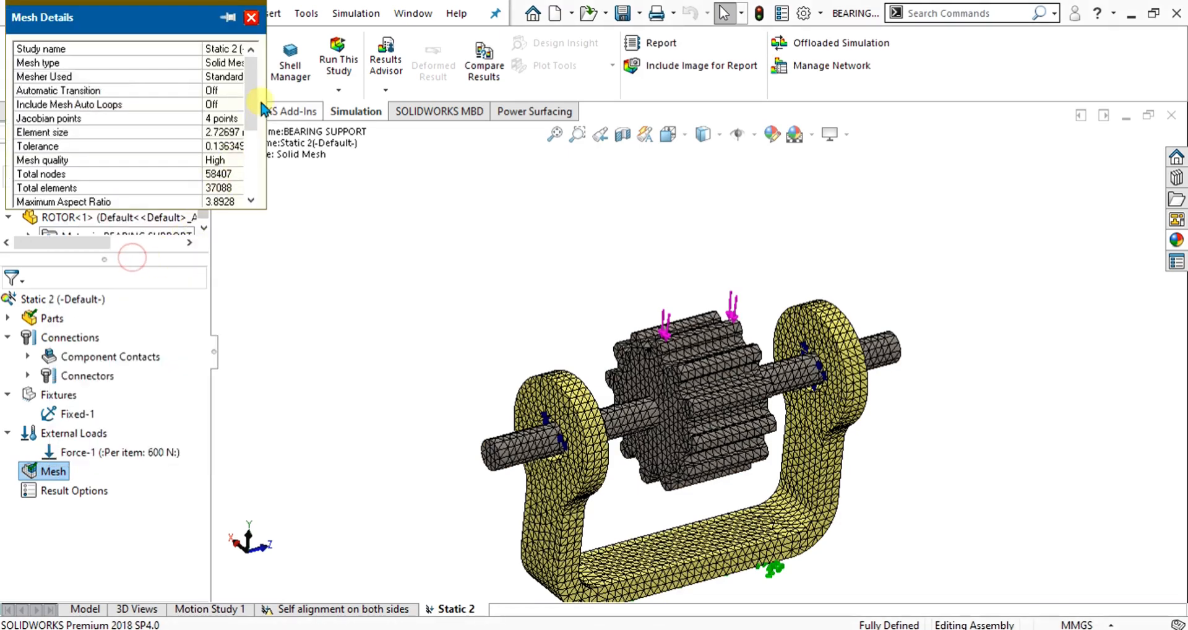
scroll("down", 3)
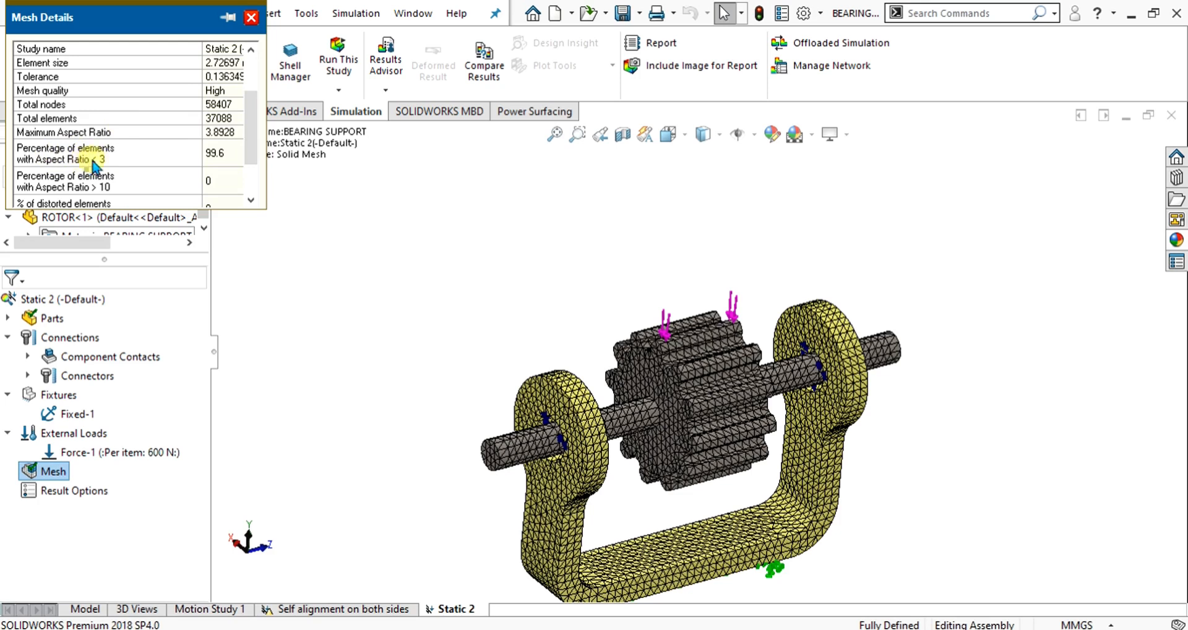
mouse_move(104, 168)
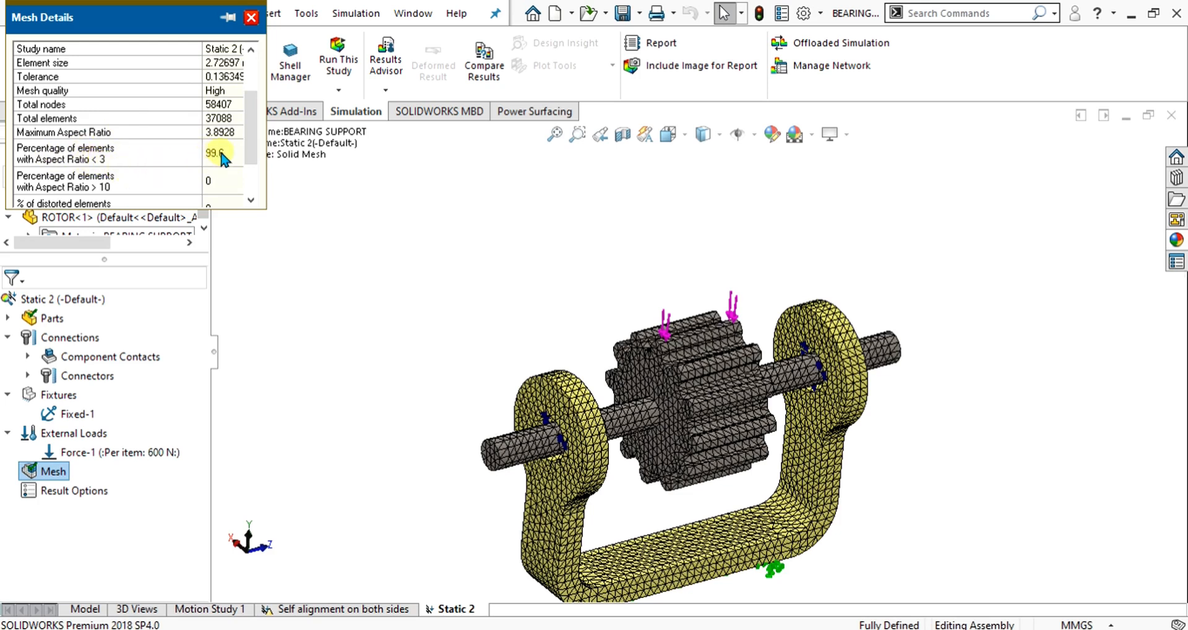
left_click(250, 17)
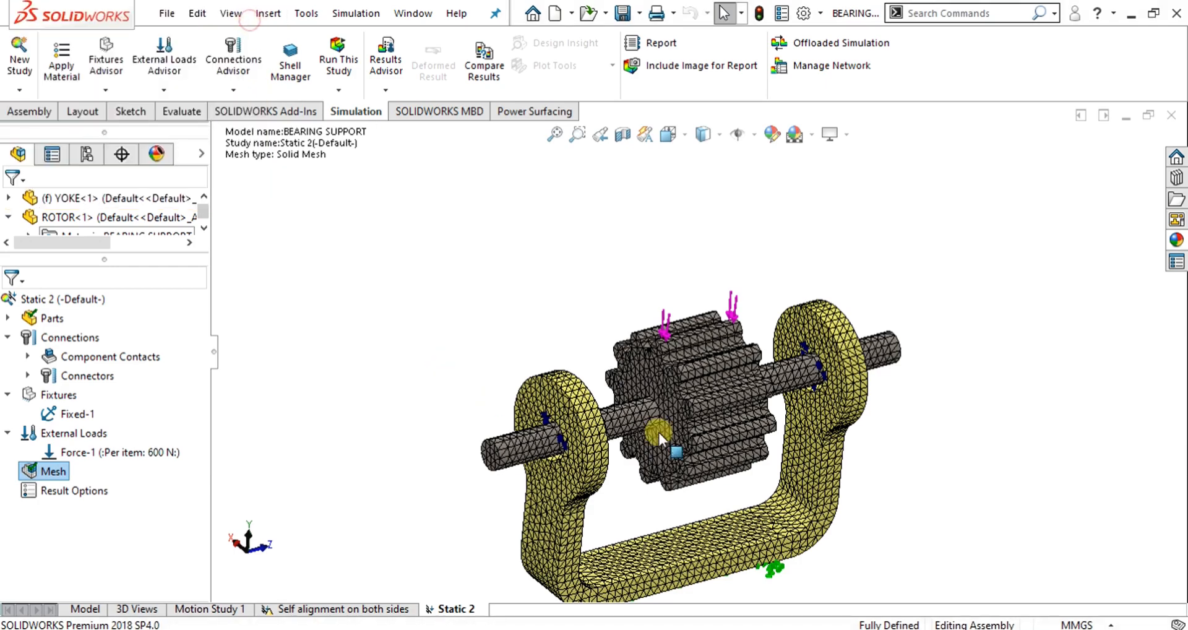
left_click(338, 57)
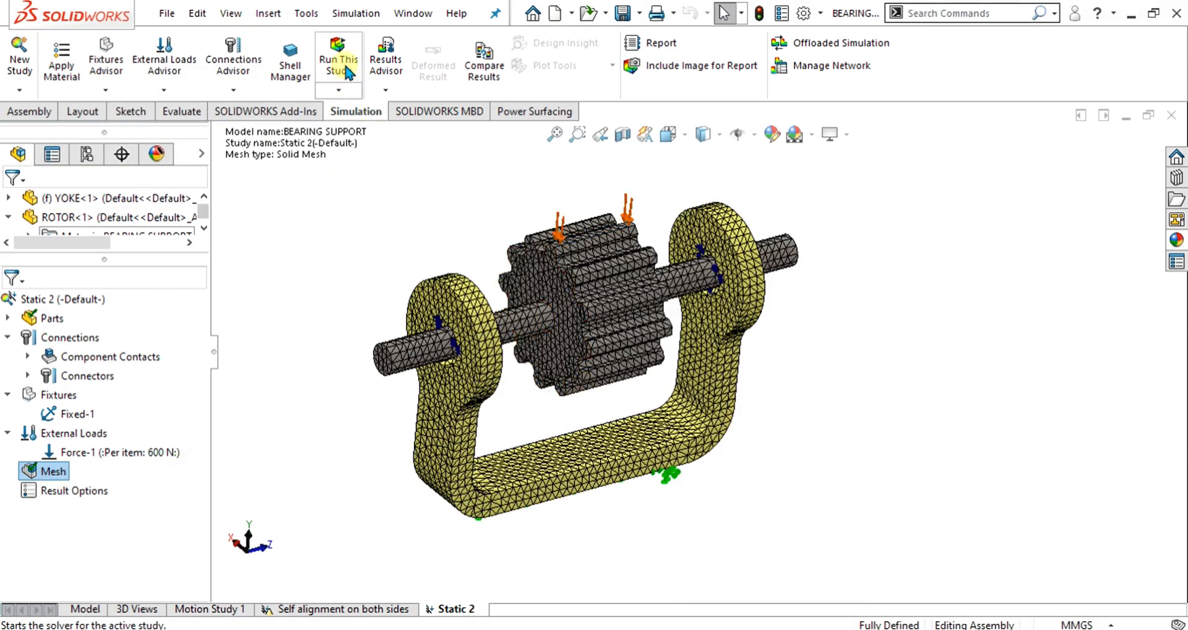
Step: Run Static 2 and display the Stress1 von Mises plot, peaking near 1.06e8 N/m²
left_click(337, 59)
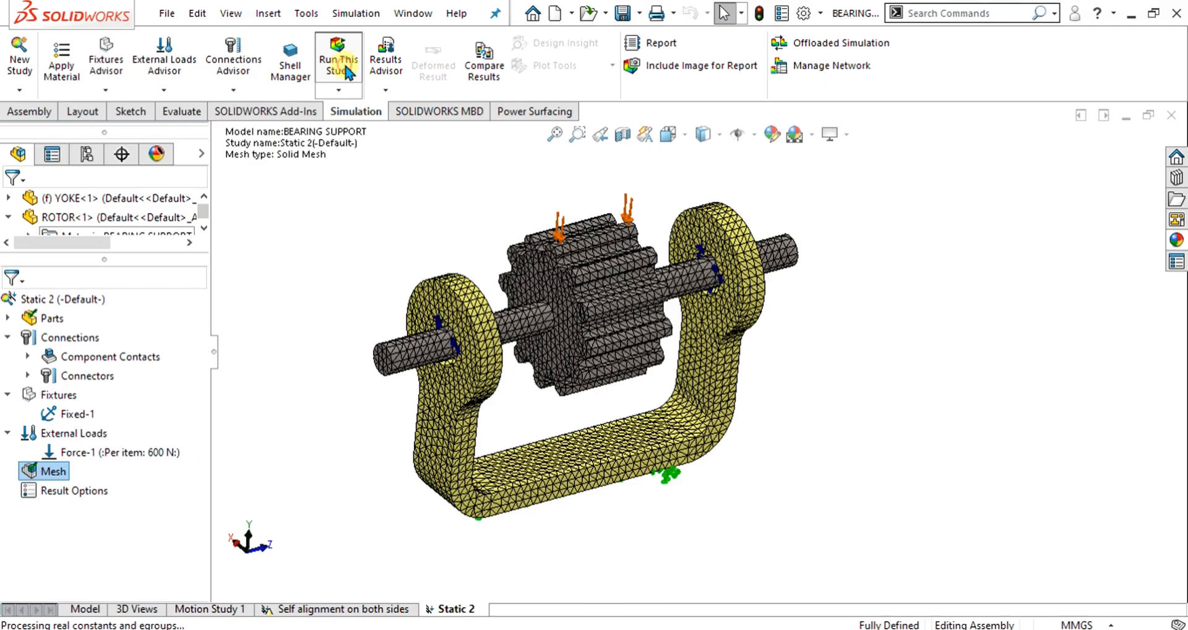
left_click(338, 59)
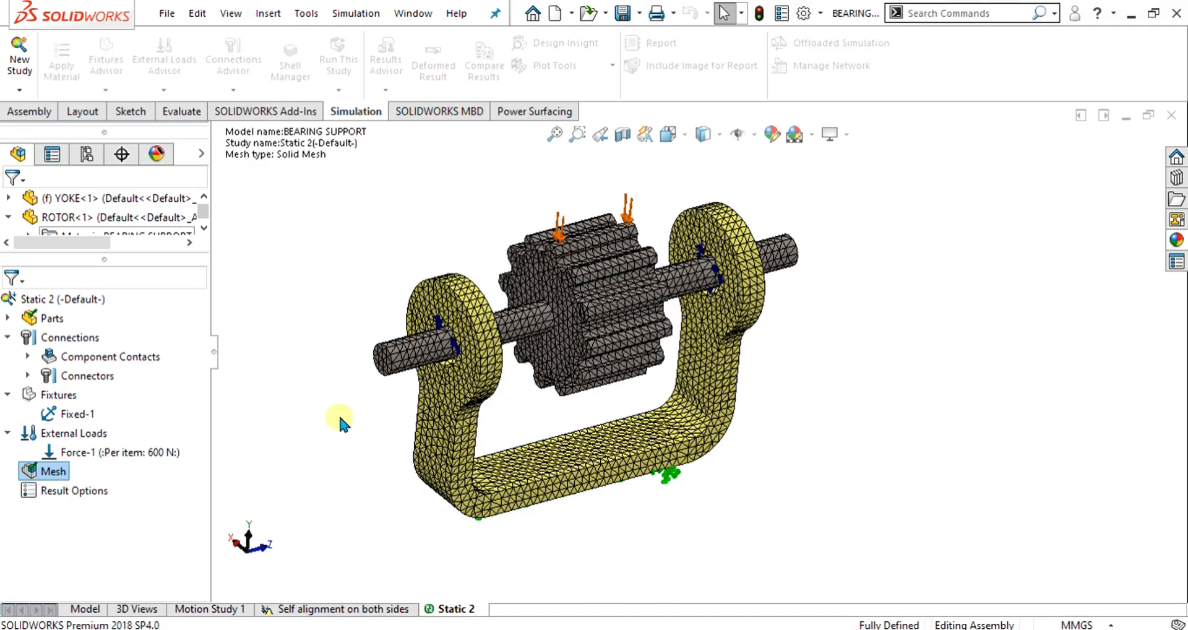
left_click(338, 58)
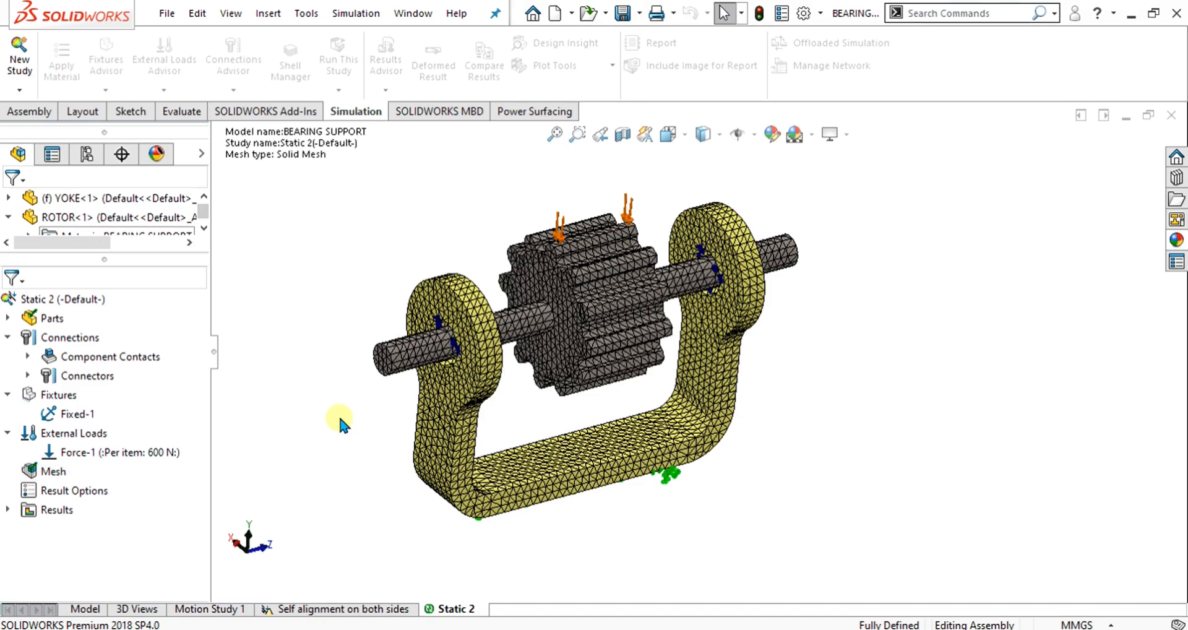
double_click(109, 528)
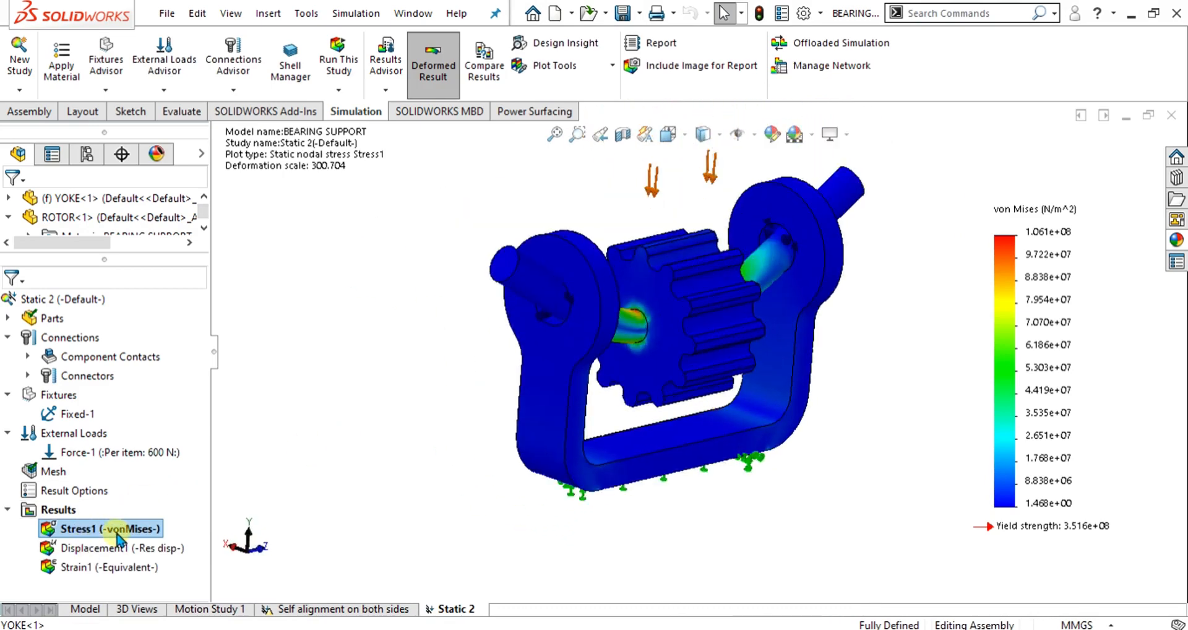
Step: Display Displacement1 (max 5.047e-2 mm) and animate the deformation while orbiting the model
left_click(121, 548)
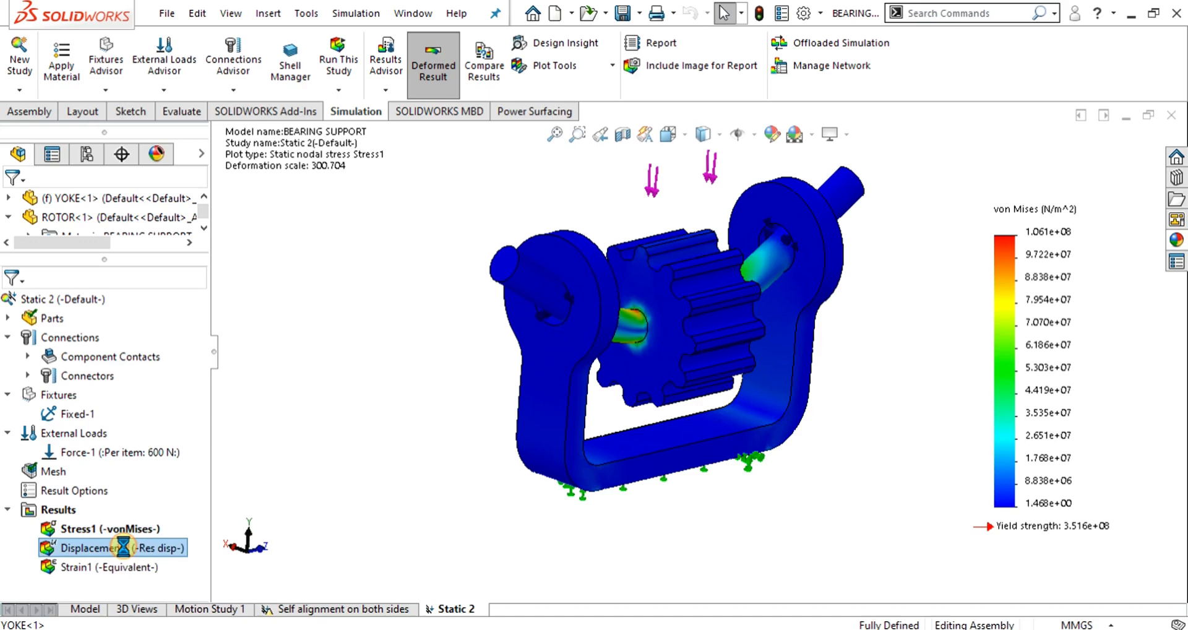
double_click(101, 547)
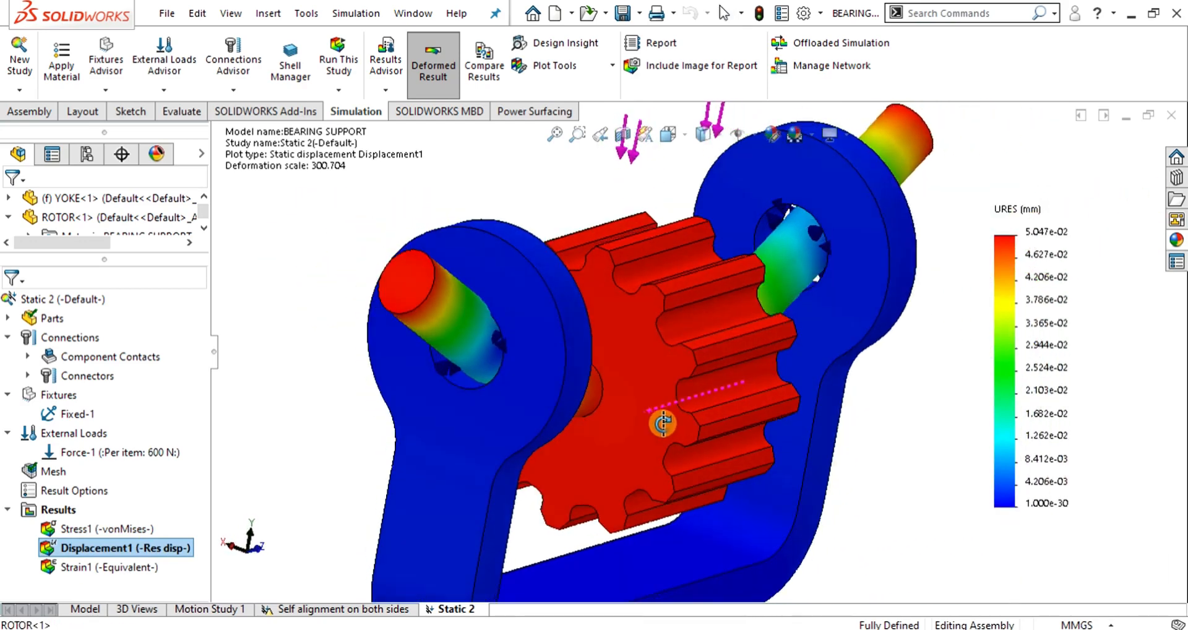
right_click(116, 547)
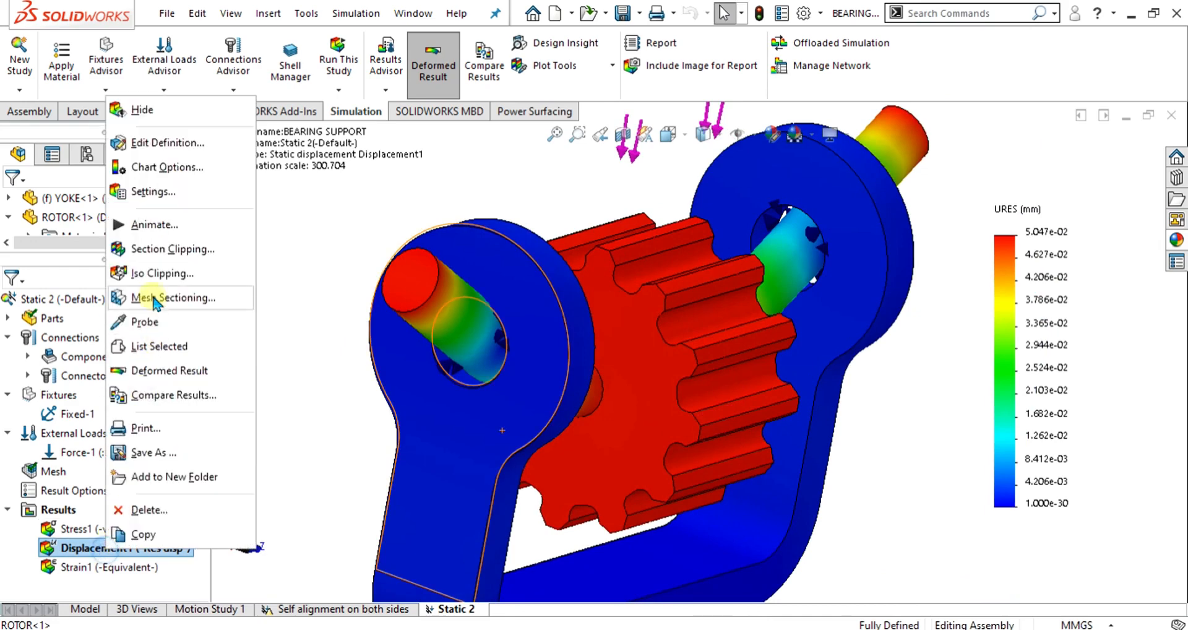
left_click(153, 224)
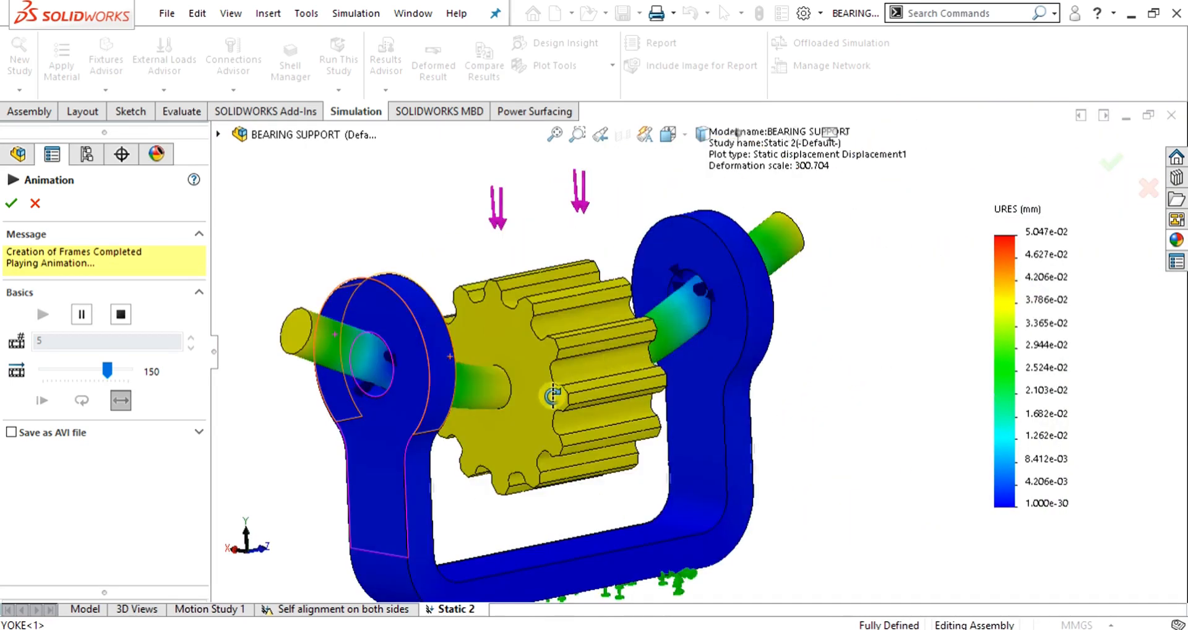
left_click_drag(553, 395, 632, 493)
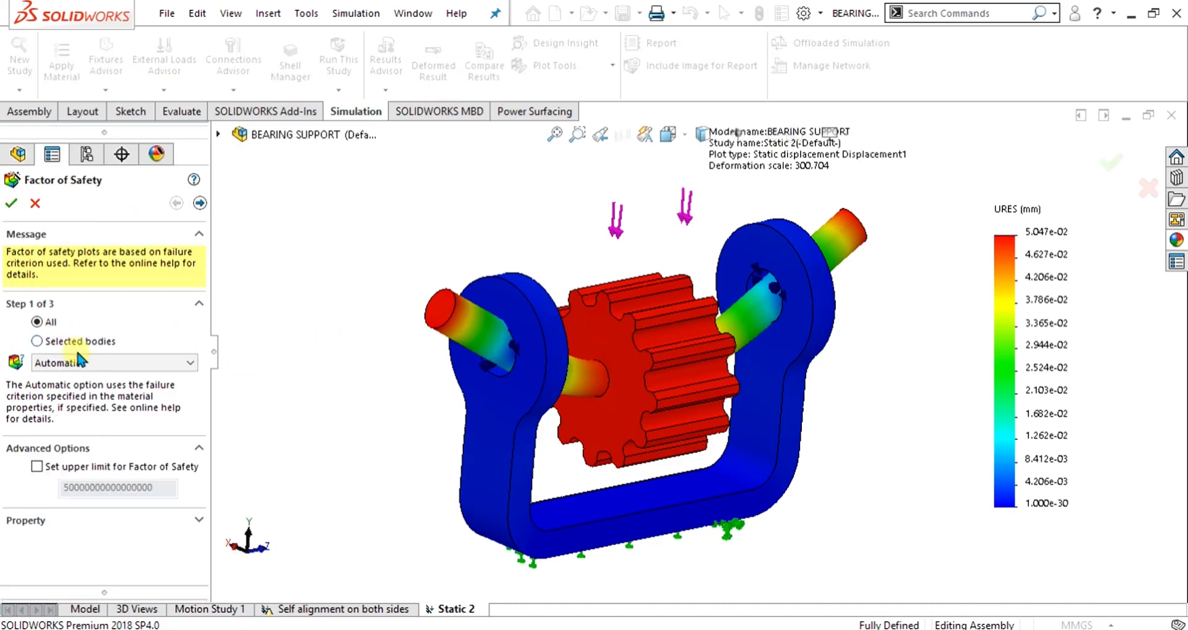
Step: Define a Max von Mises factor of safety plot against yield strength in N/mm^2 (MPa), minimum FOS 3.3
left_click(114, 362)
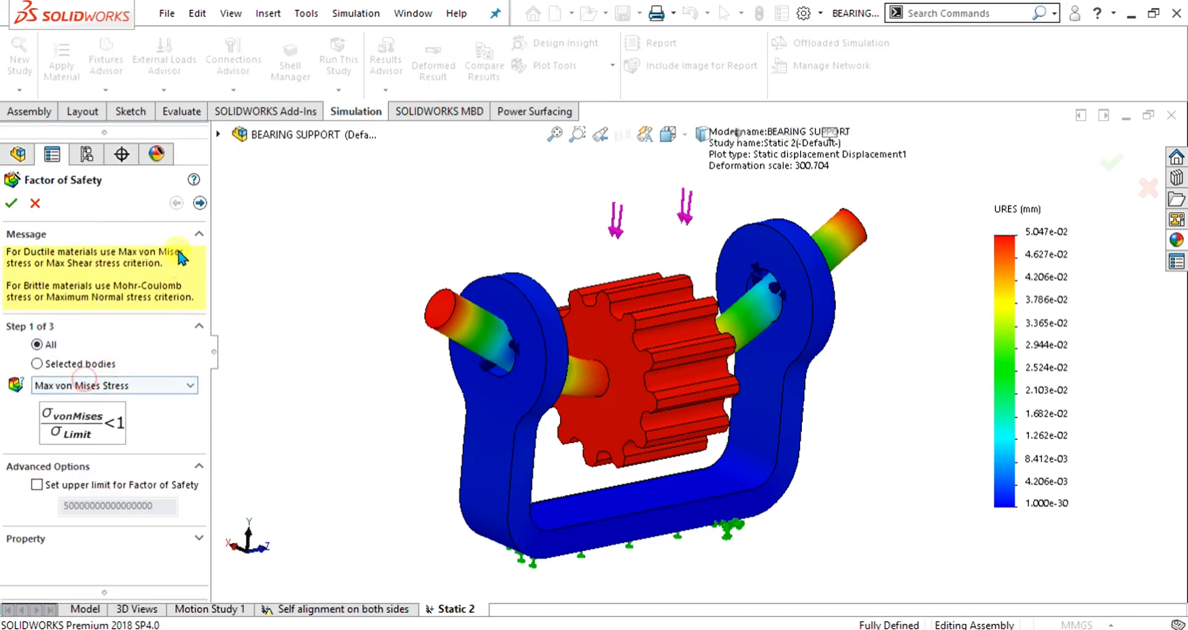
left_click(199, 203)
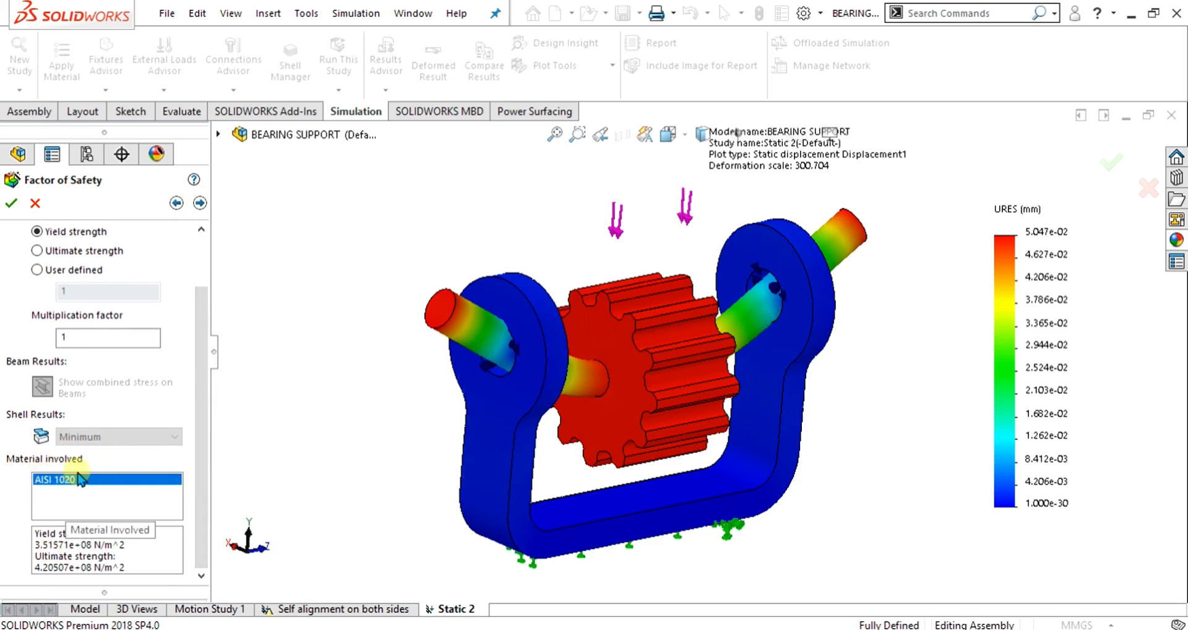
mouse_move(186, 383)
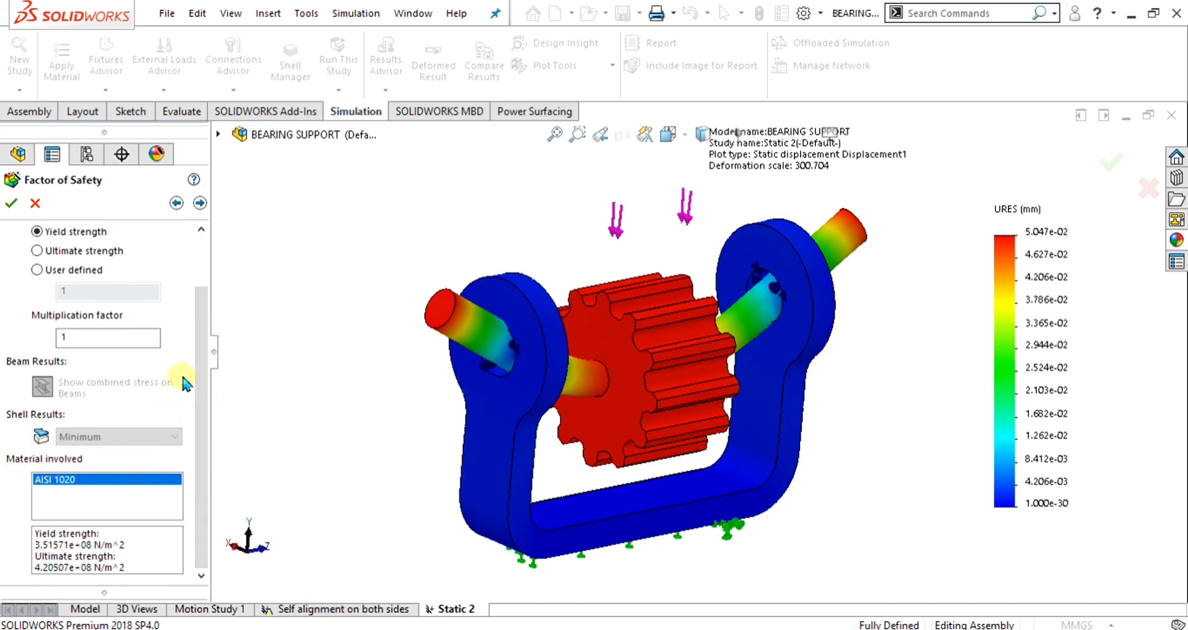
left_click(200, 202)
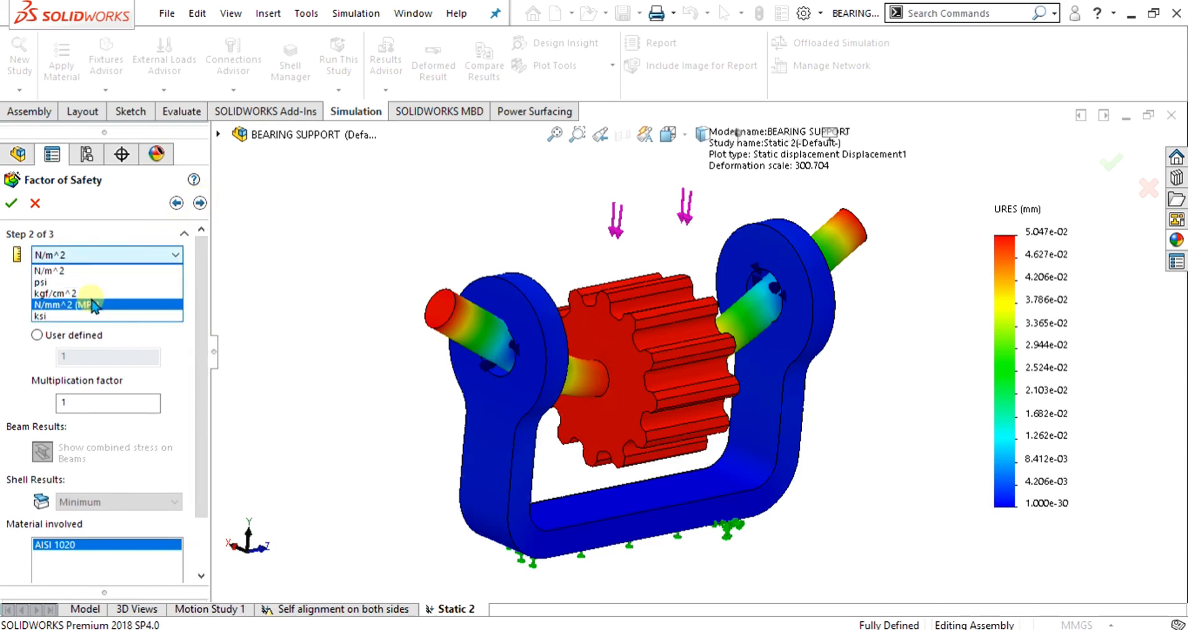
left_click(106, 304)
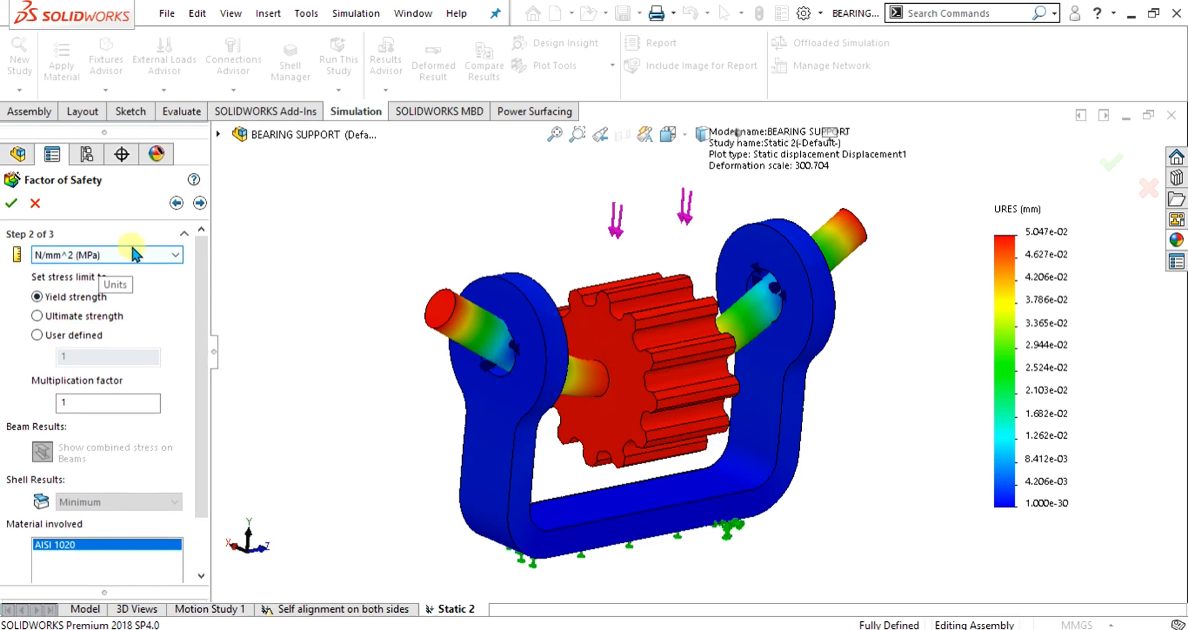
left_click(200, 203)
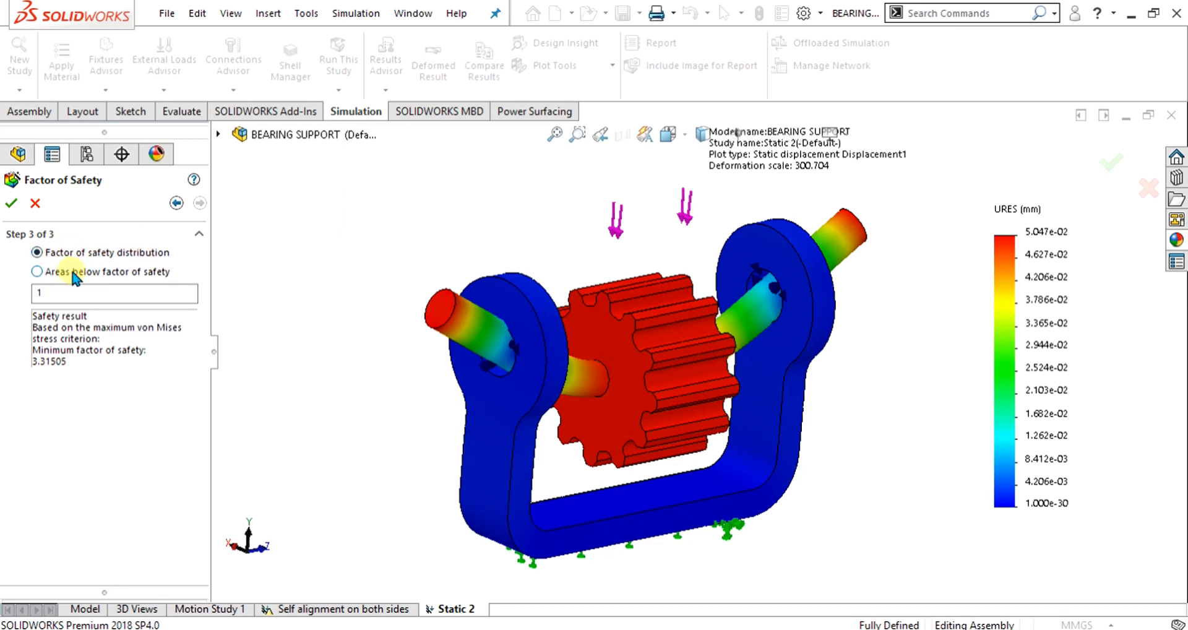
left_click(114, 294)
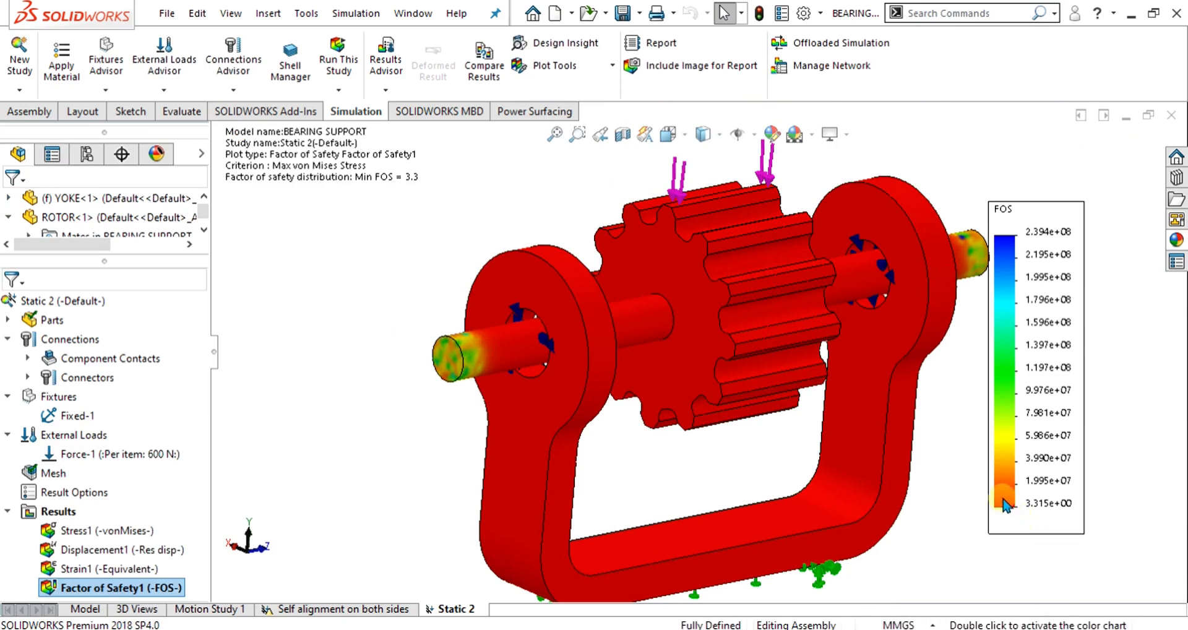
mouse_move(1003, 507)
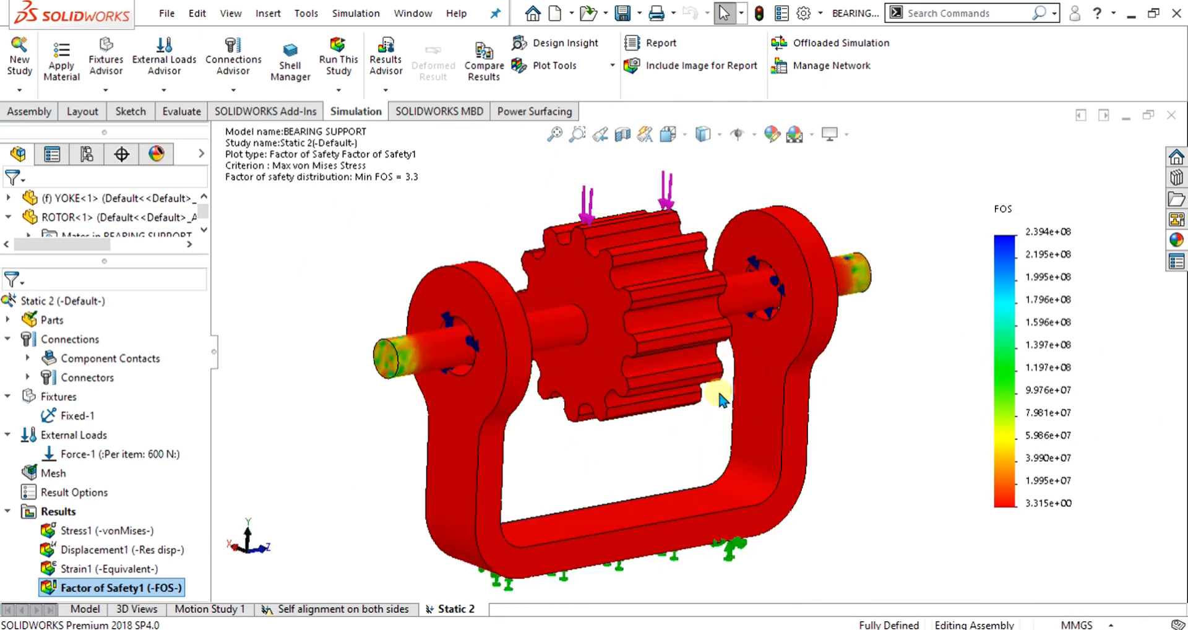
mouse_move(730, 443)
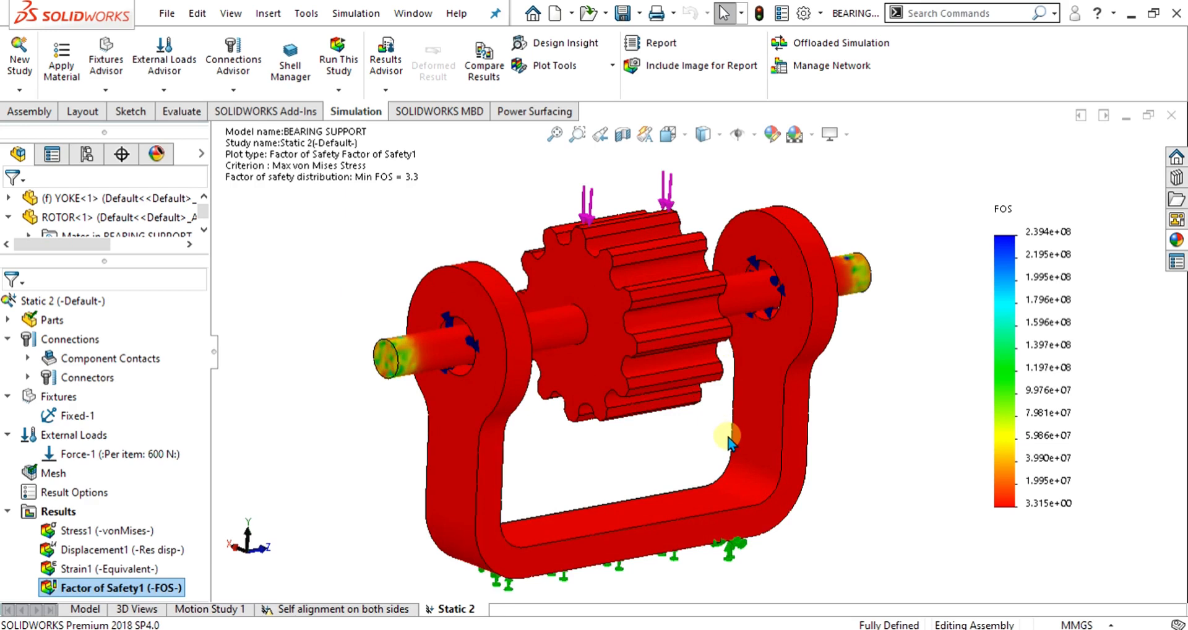